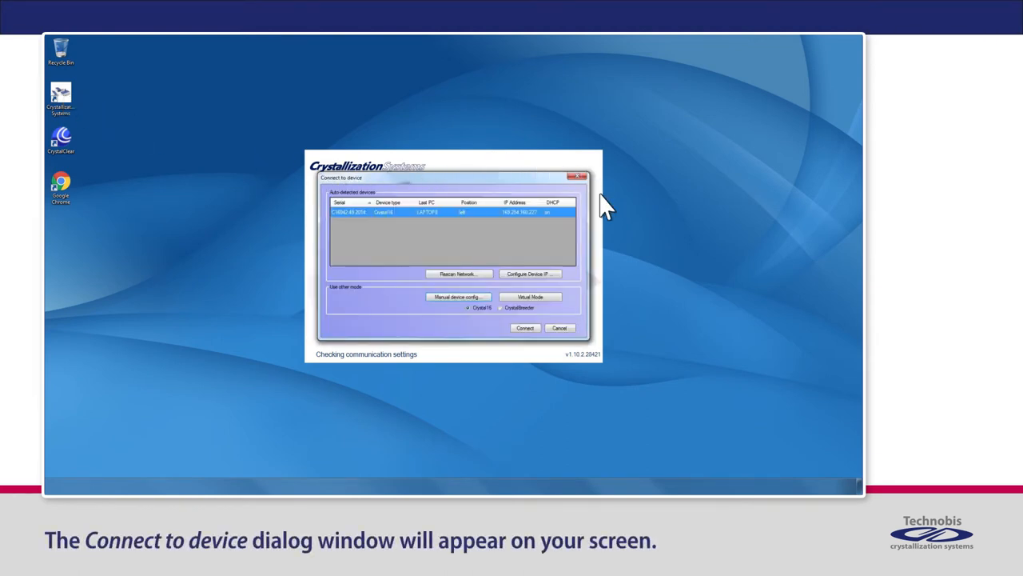
mouse_move(334, 230)
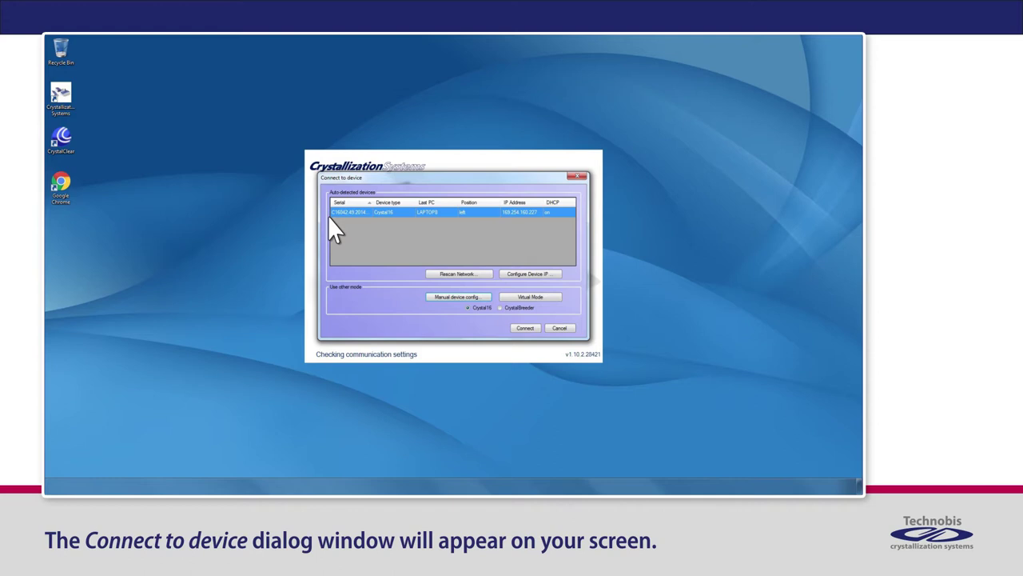
mouse_move(348, 236)
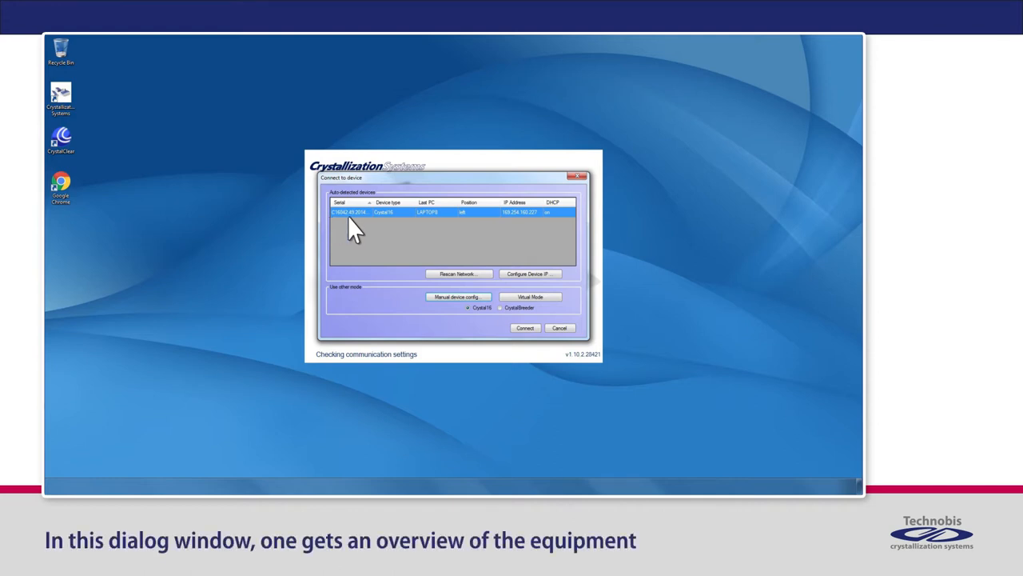
mouse_move(450, 232)
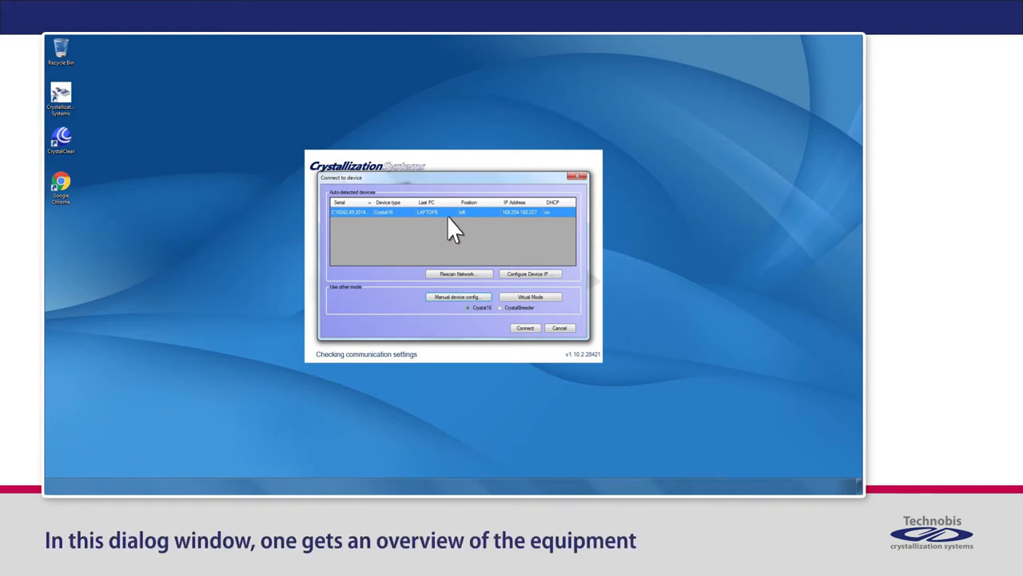
mouse_move(554, 231)
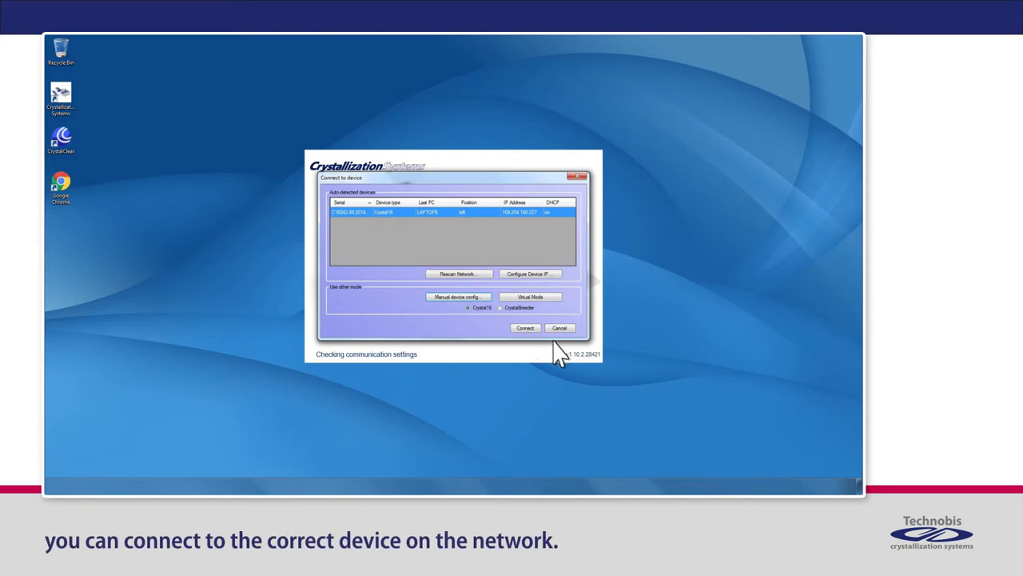
Connect to the detected Crystal16 device to show the reactor overview.
left_click(525, 328)
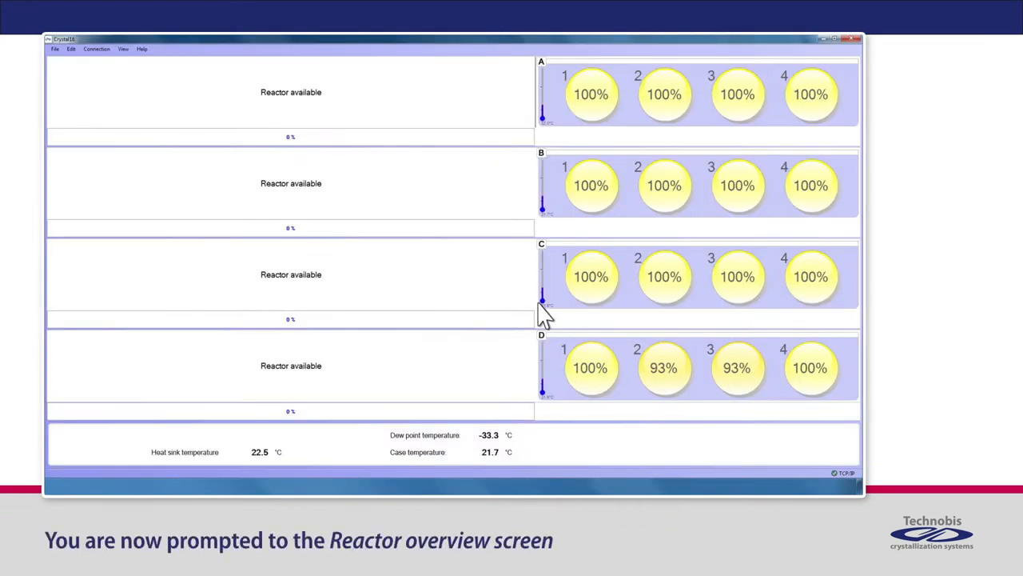
mouse_move(204, 160)
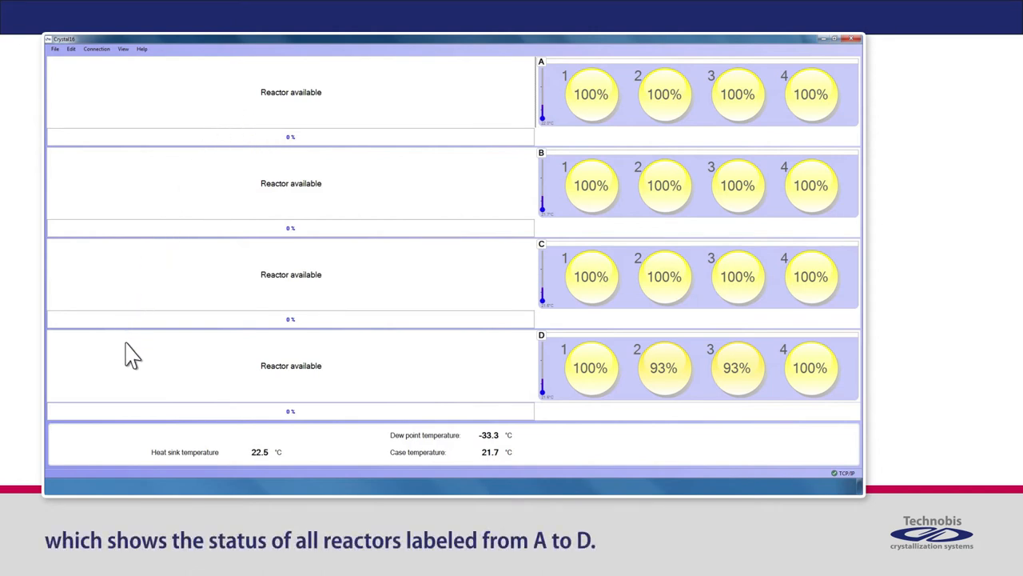
mouse_move(454, 162)
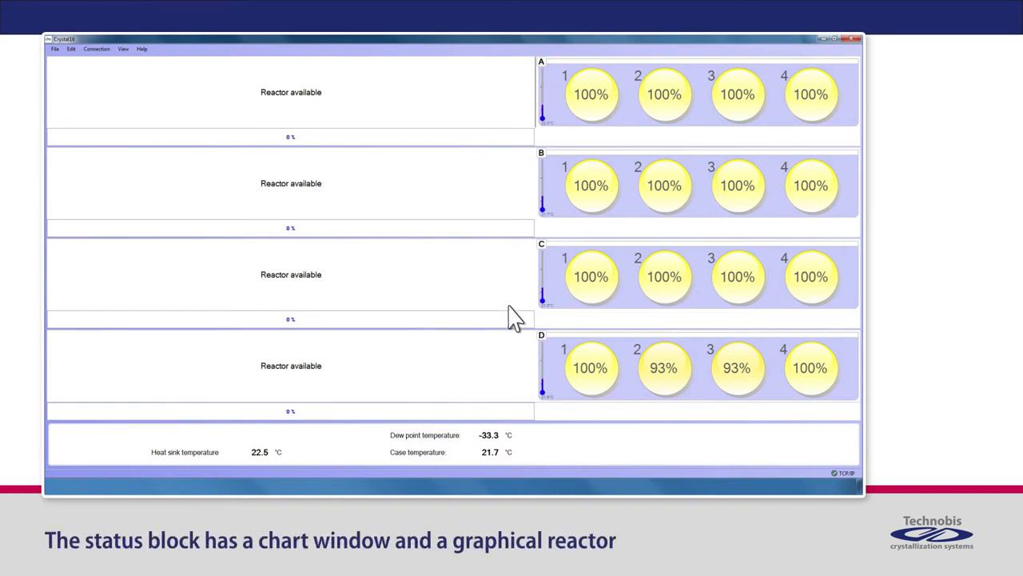
mouse_move(322, 152)
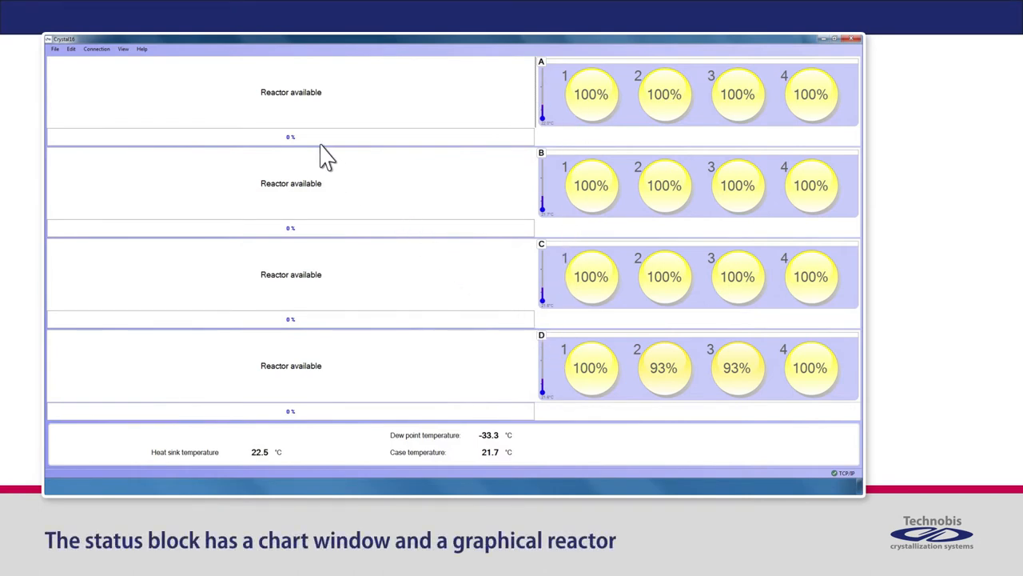
mouse_move(579, 152)
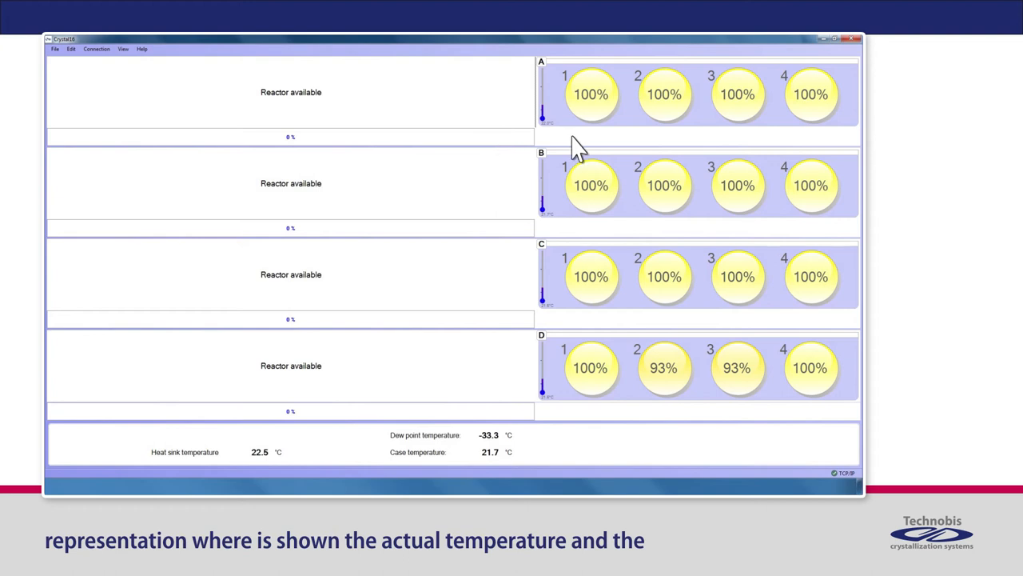
mouse_move(572, 128)
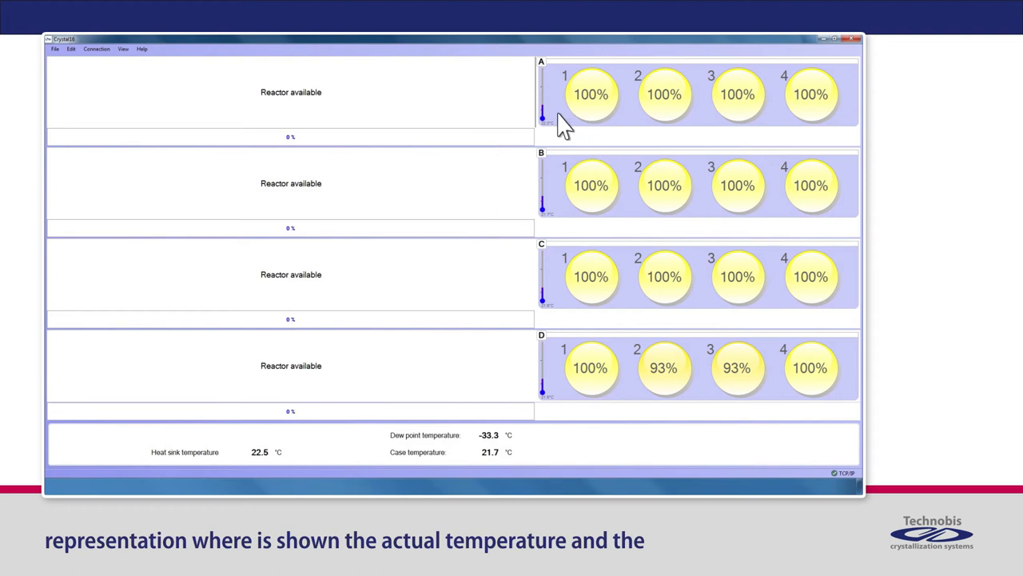
mouse_move(608, 120)
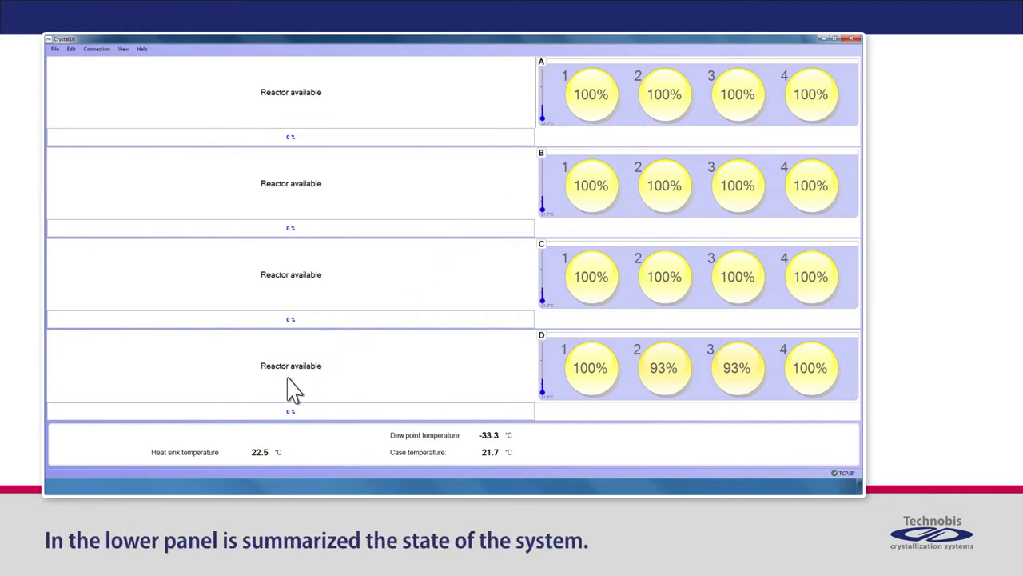
mouse_move(501, 421)
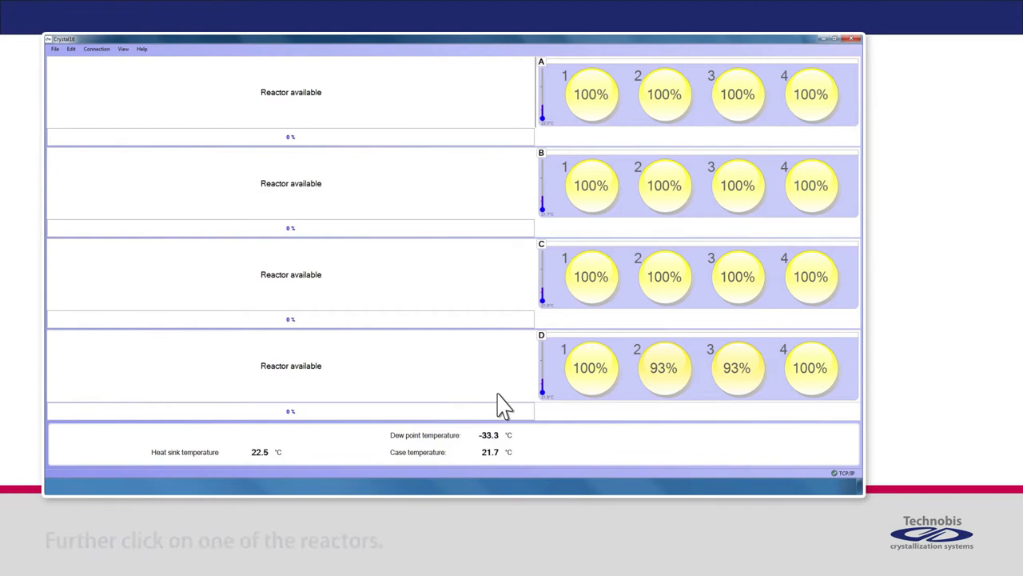
mouse_move(340, 108)
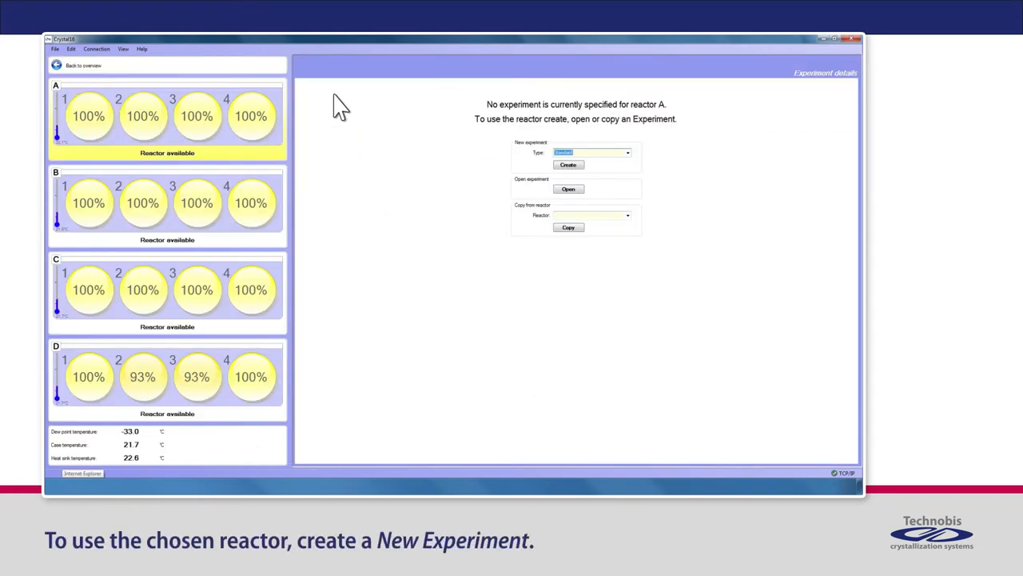
mouse_move(492, 164)
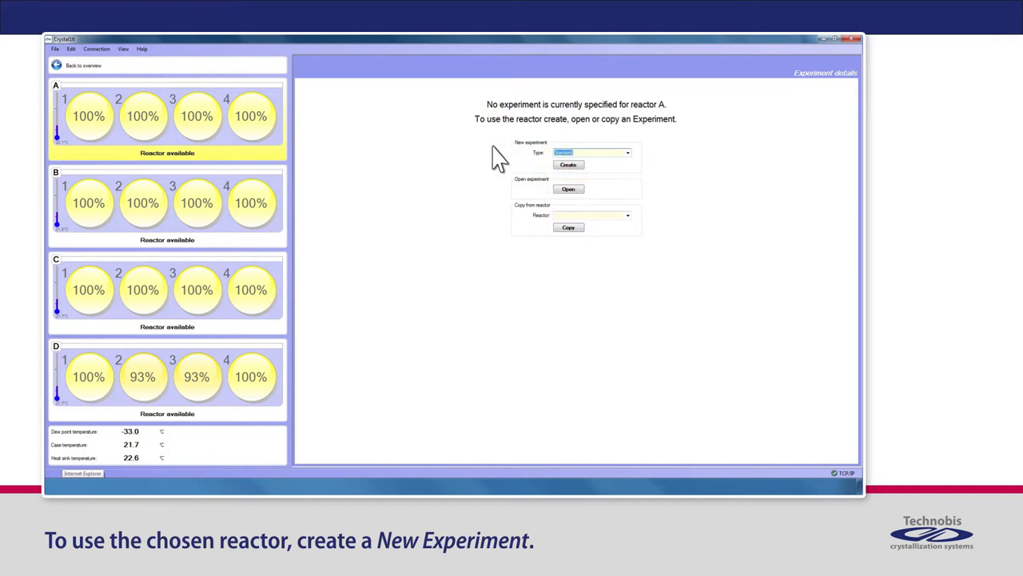
Create reactor A's experiment with an overhead stirrer cap and set vial 1's top stirrer.
left_click(569, 165)
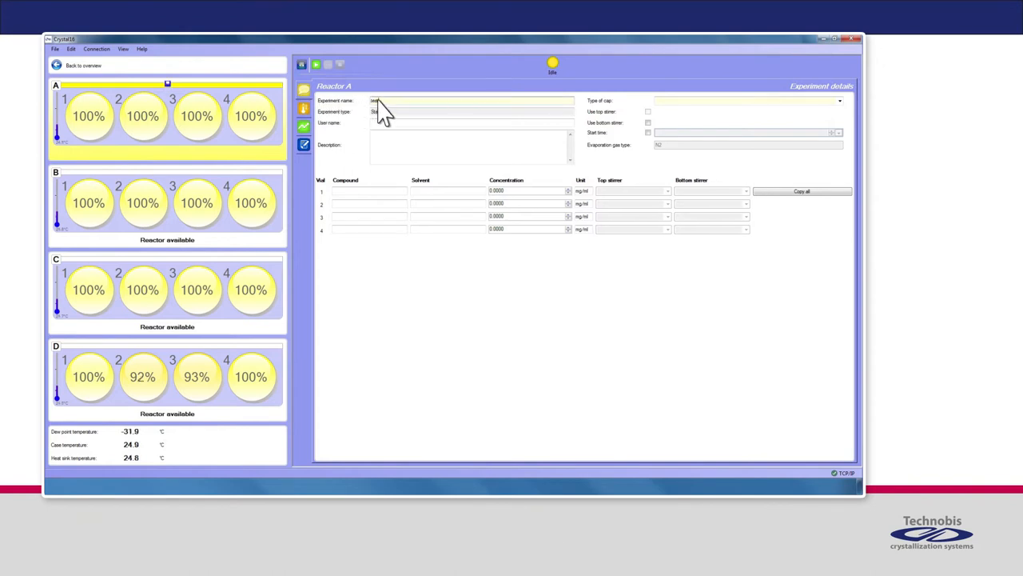
left_click(840, 100)
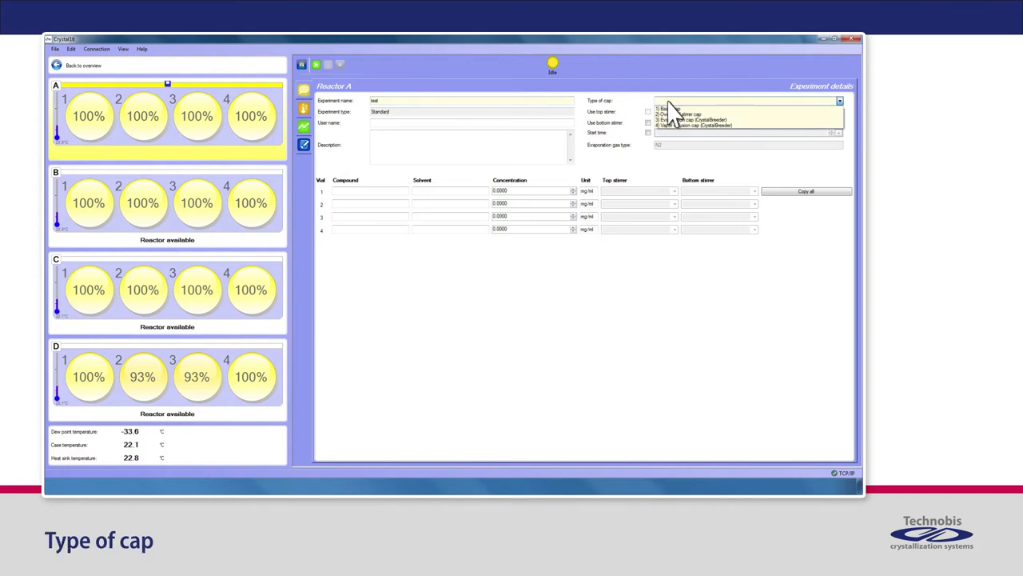
left_click(679, 111)
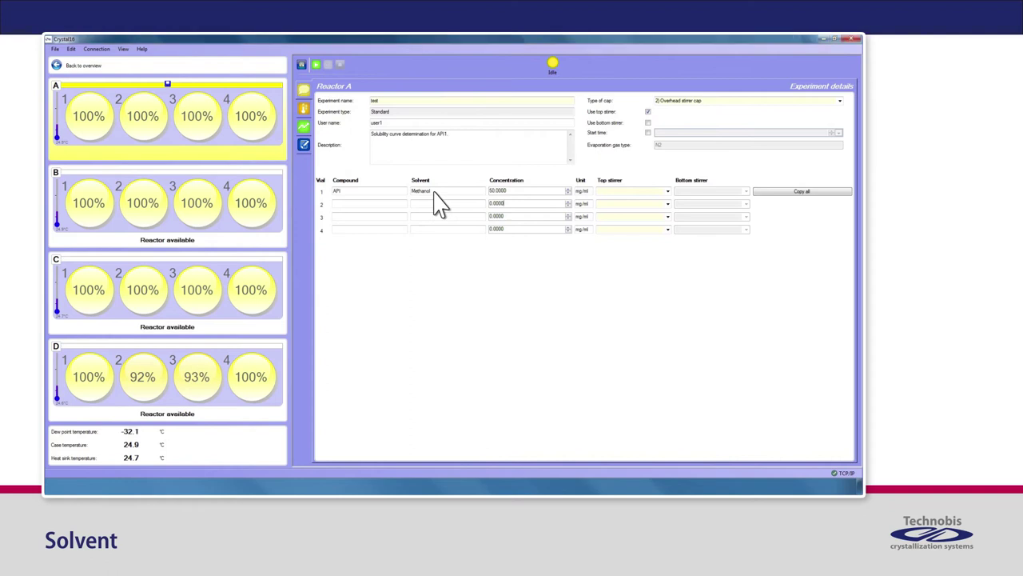
left_click(673, 191)
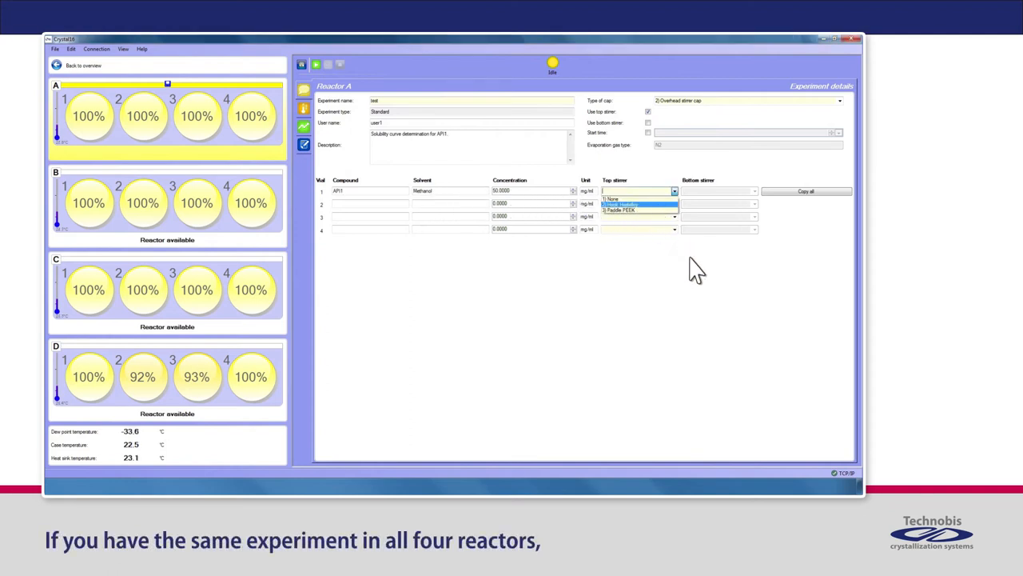
mouse_move(744, 260)
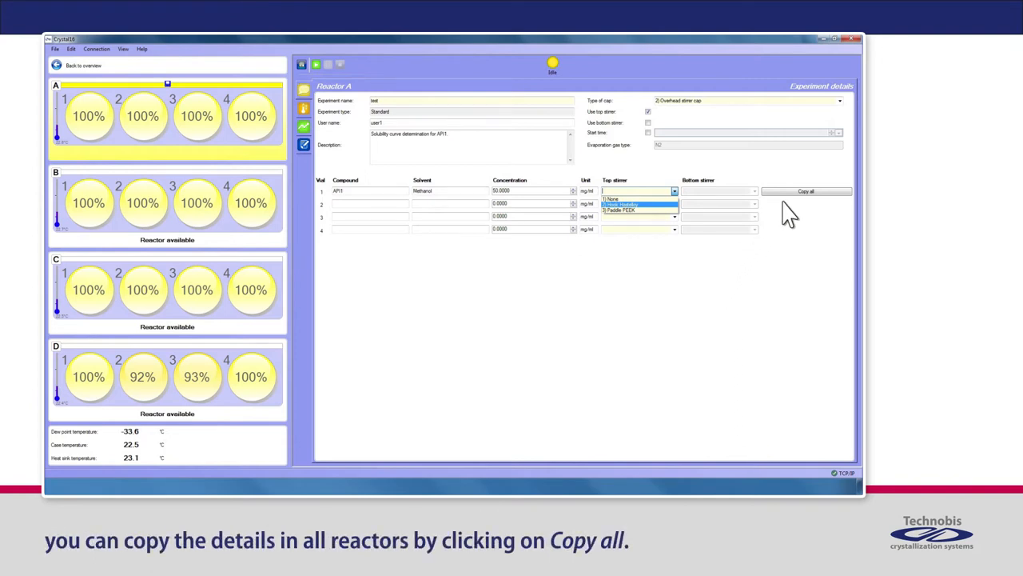
mouse_move(810, 216)
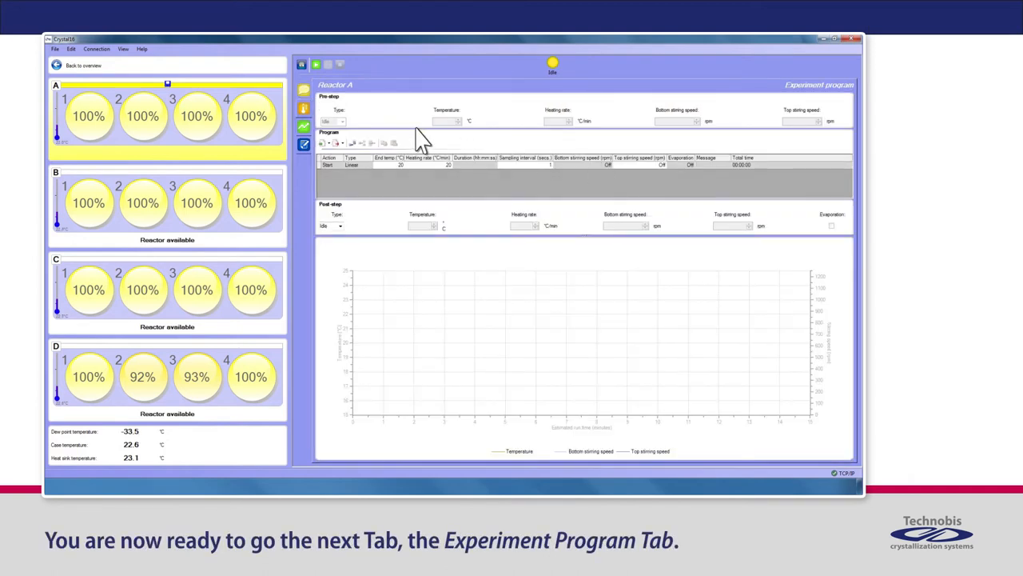
mouse_move(301, 120)
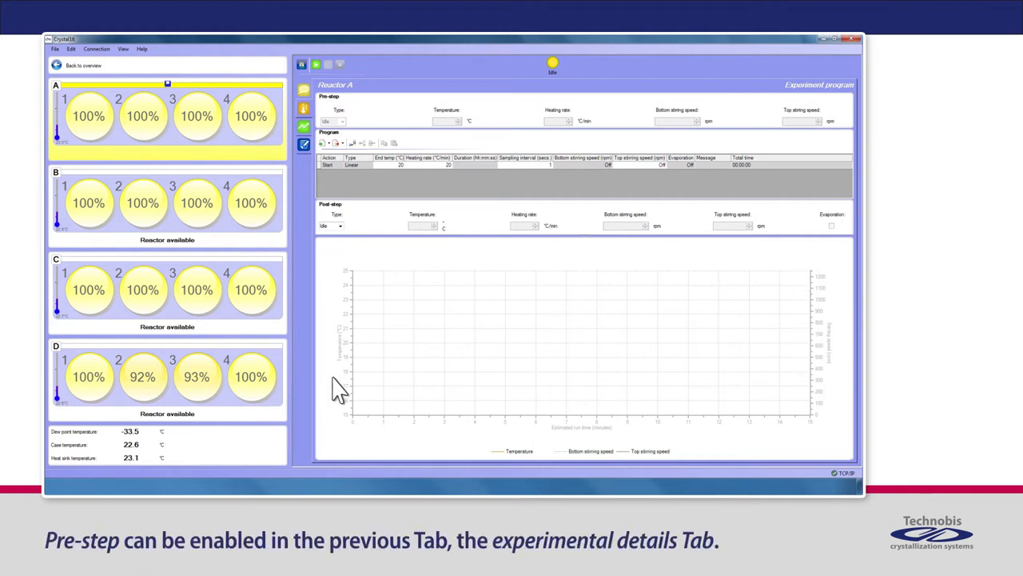
mouse_move(299, 100)
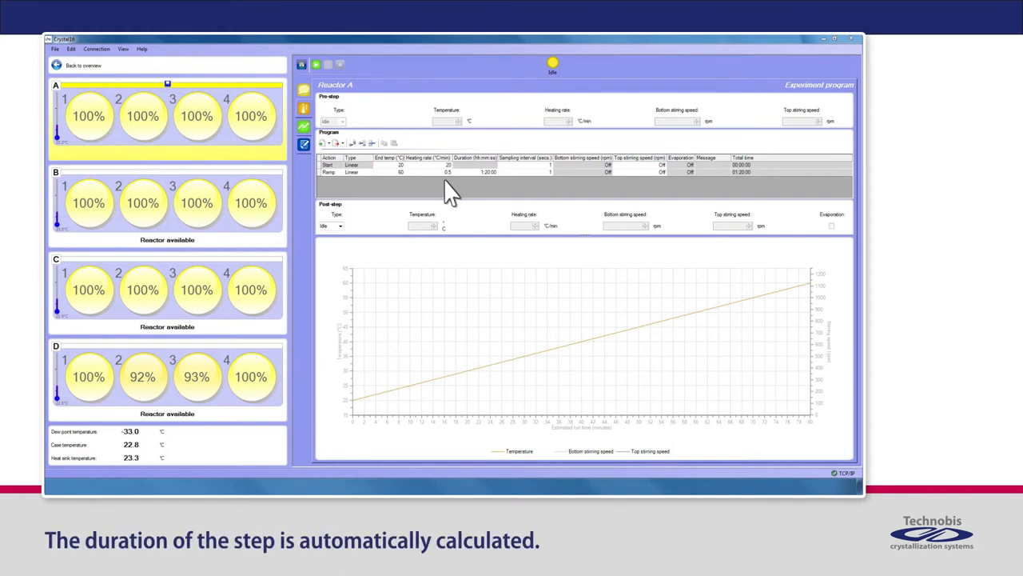
mouse_move(505, 188)
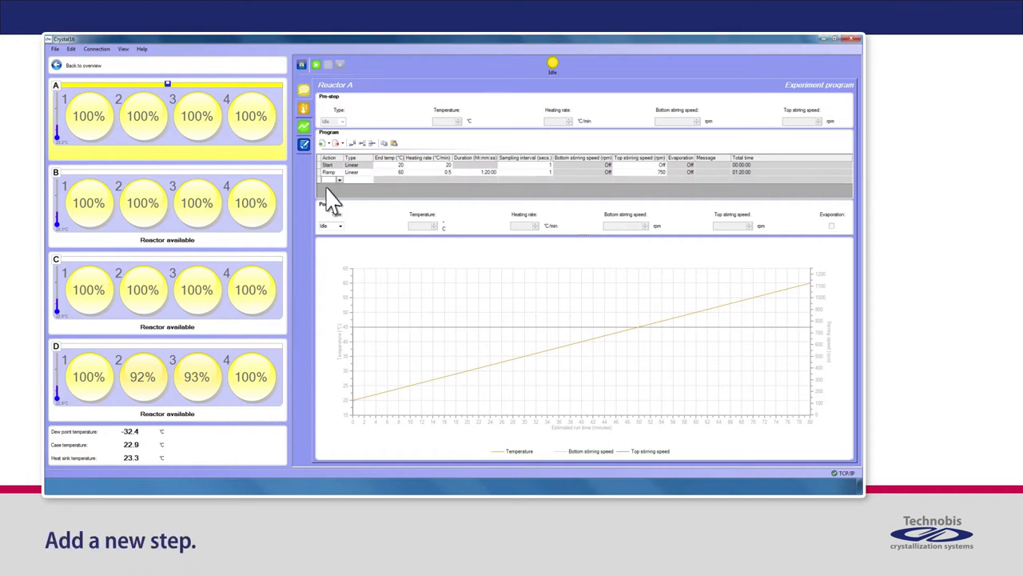
Choose step types for reactor A's new blank program steps, including a Tune step.
left_click(325, 179)
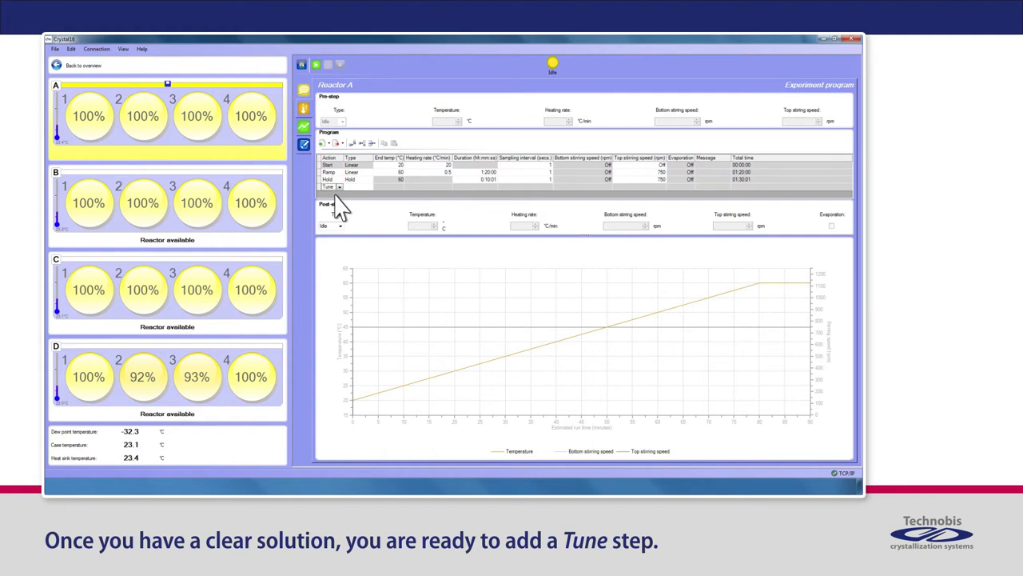
left_click(340, 187)
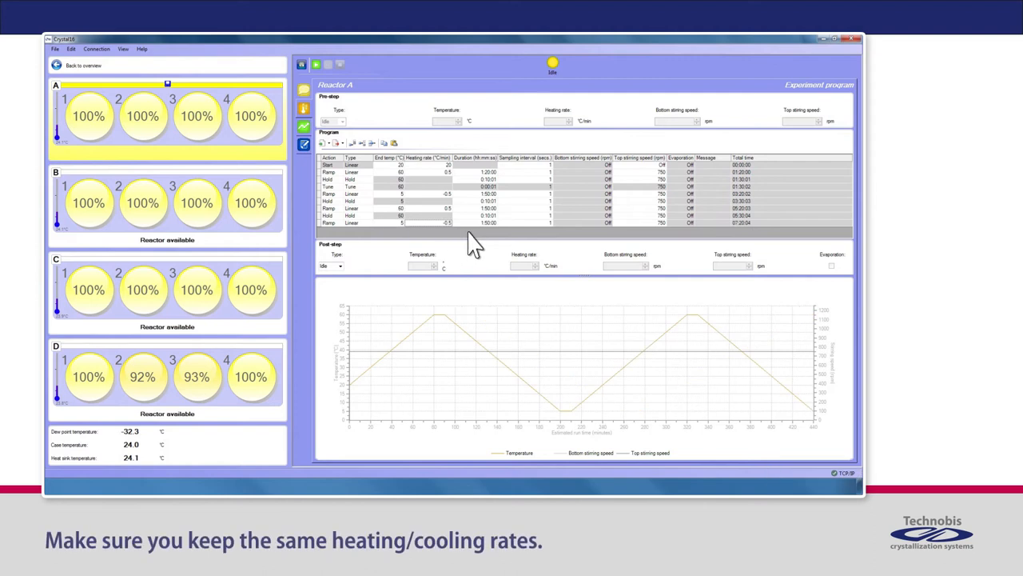
mouse_move(510, 244)
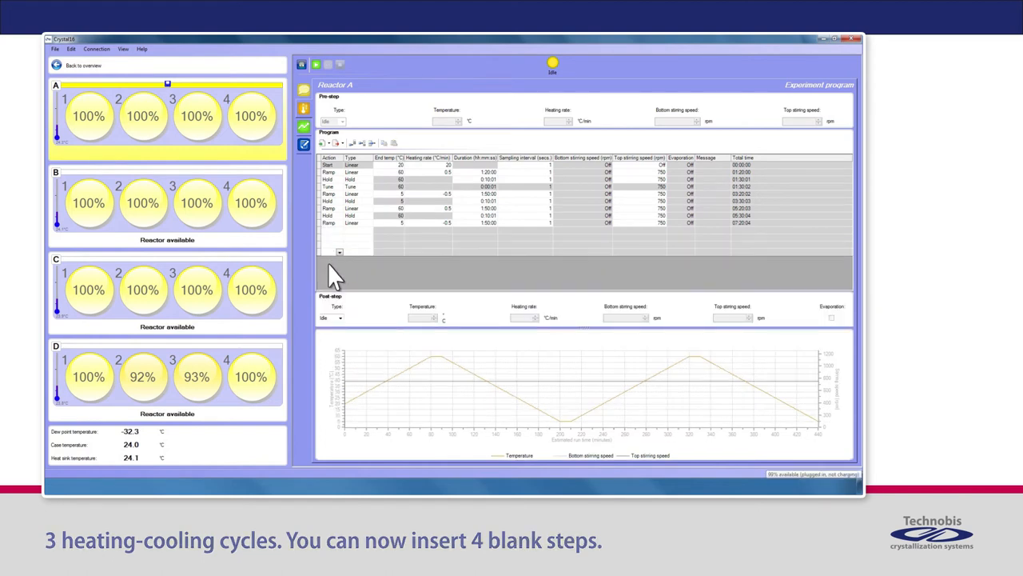
Copy the Hold 5, Ramp 60, Hold 60, Ramp 5 rows and paste them into the first blank step.
left_click(352, 203)
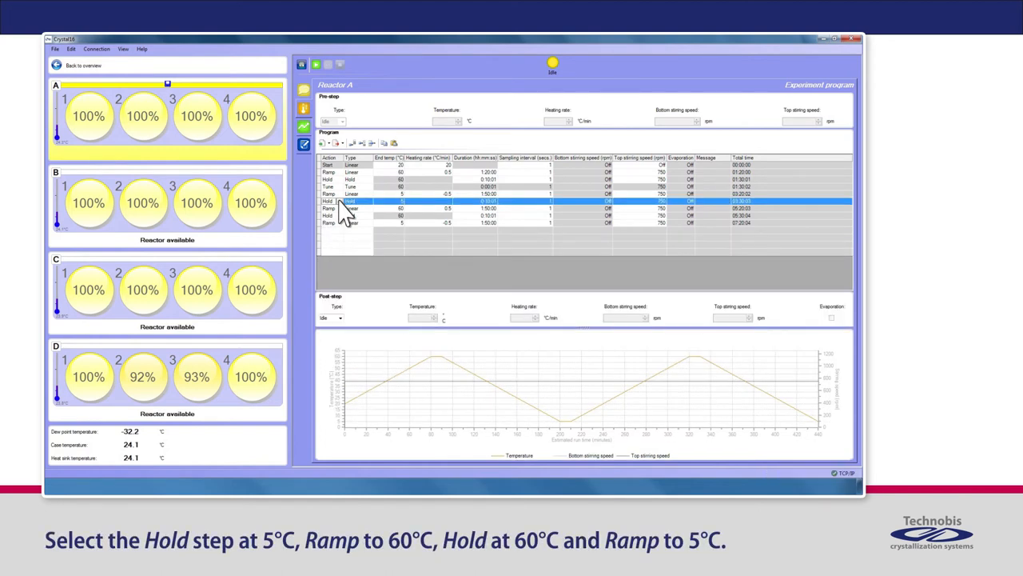
left_click(339, 209)
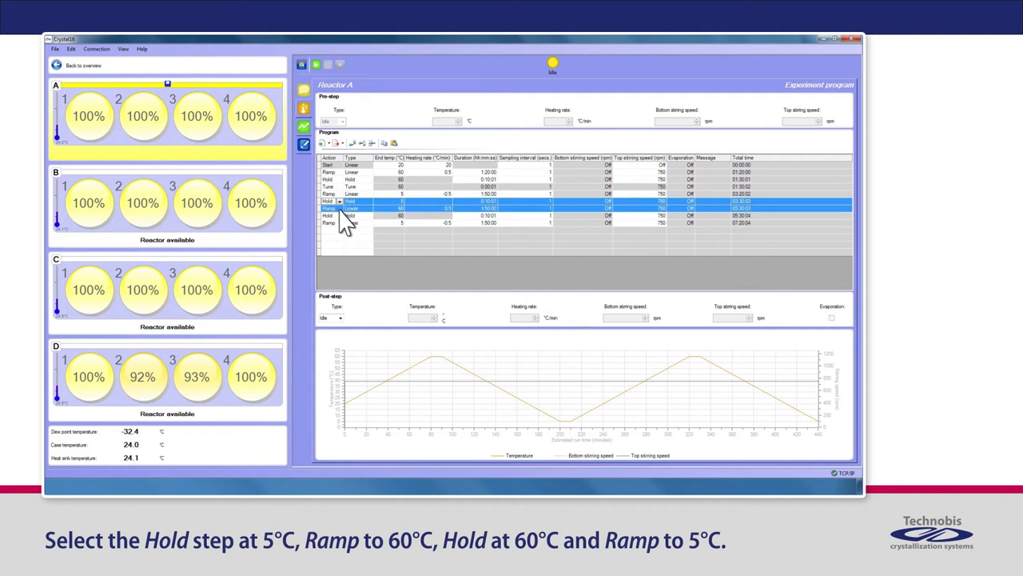
left_click(343, 215)
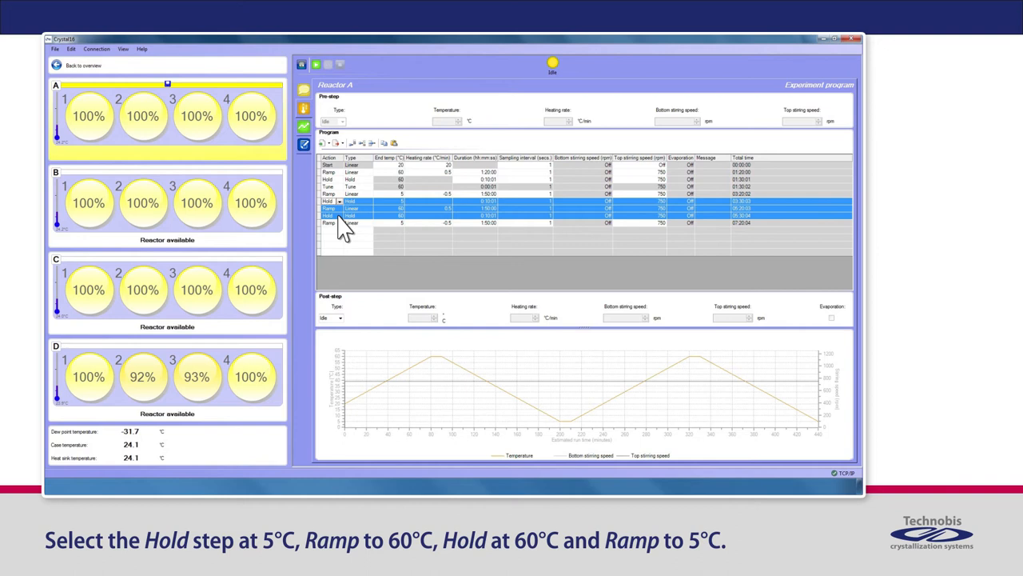
left_click(351, 223)
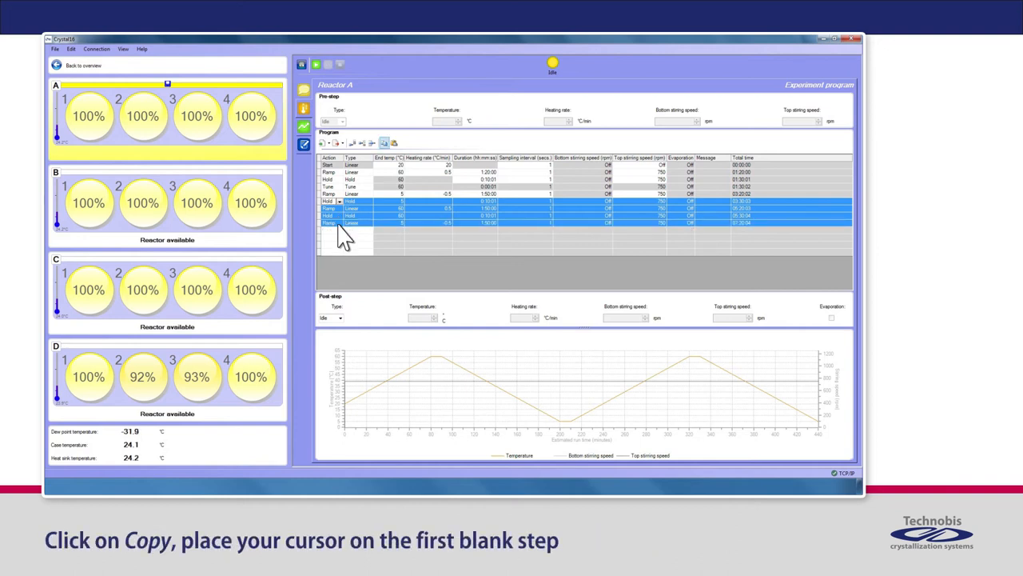
left_click(332, 230)
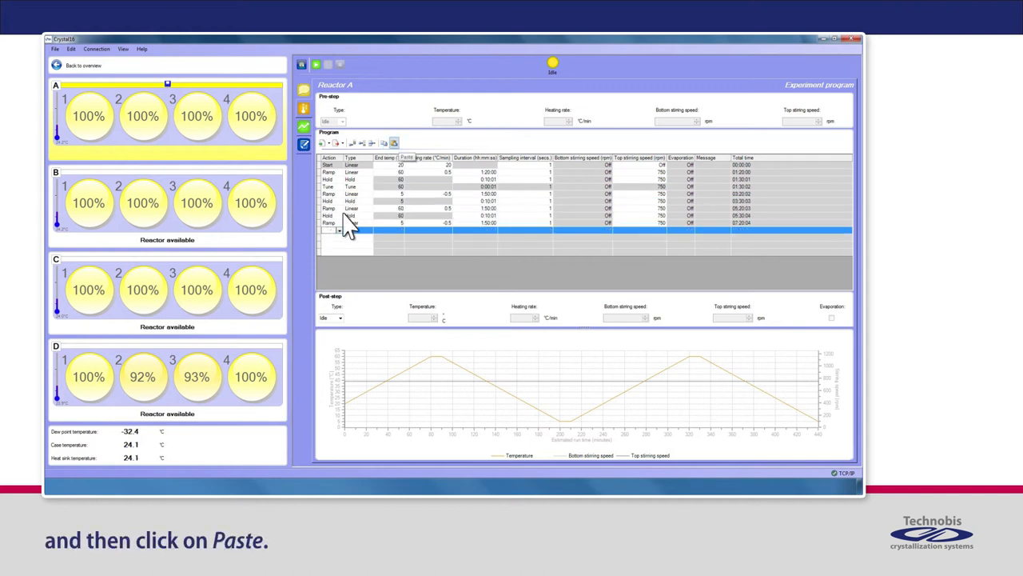
left_click(384, 142)
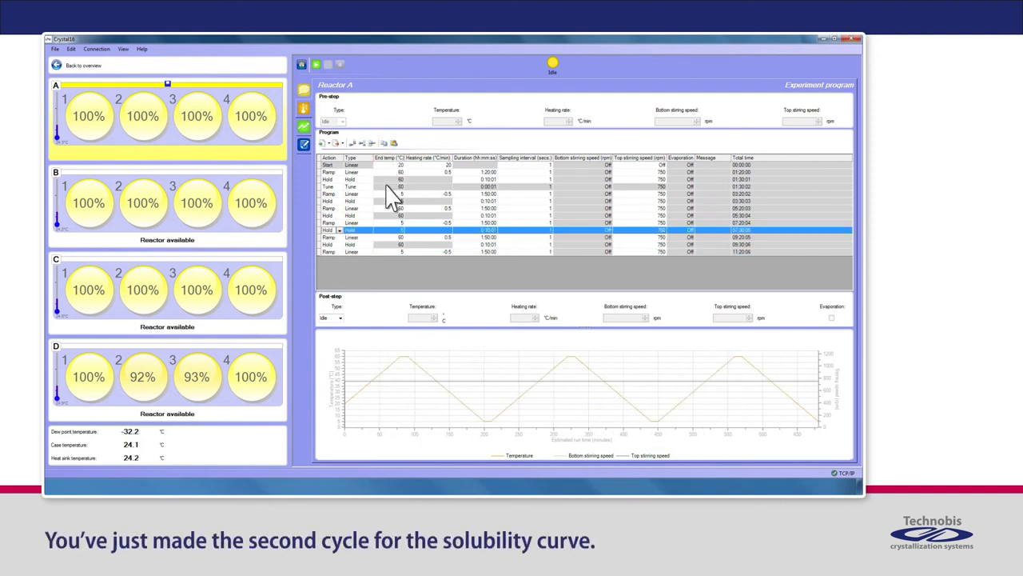
mouse_move(375, 278)
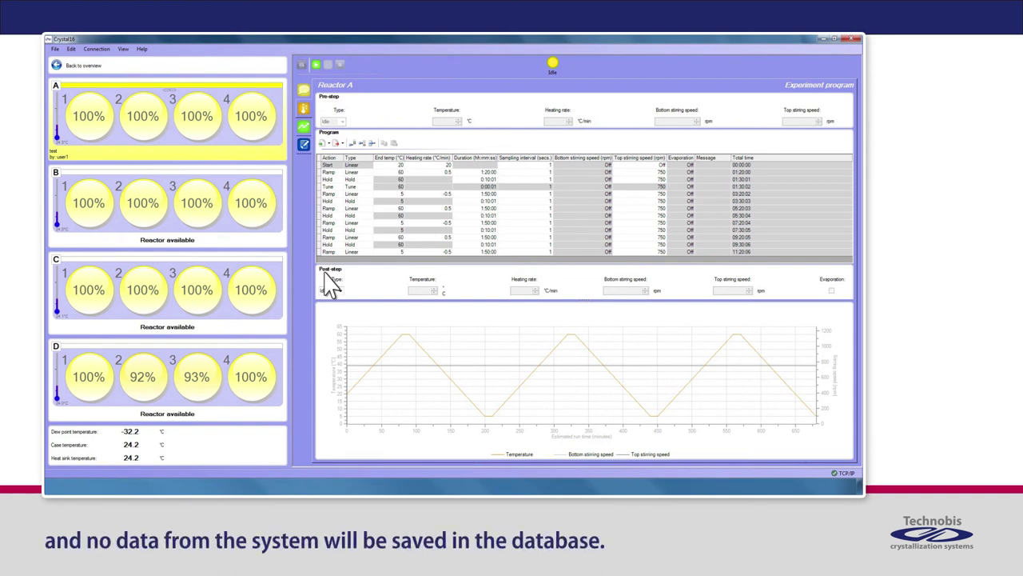
mouse_move(350, 336)
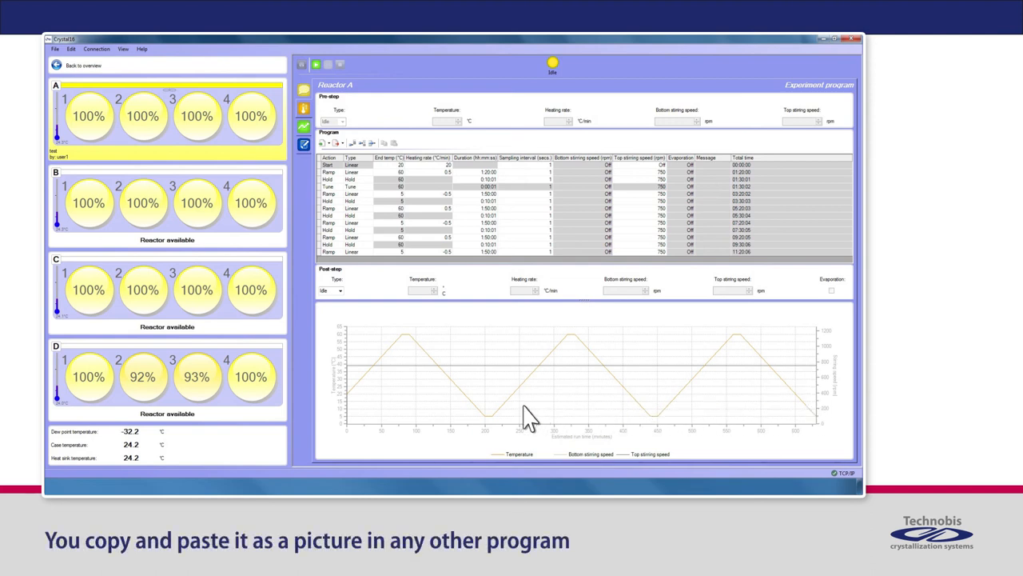
mouse_move(332, 420)
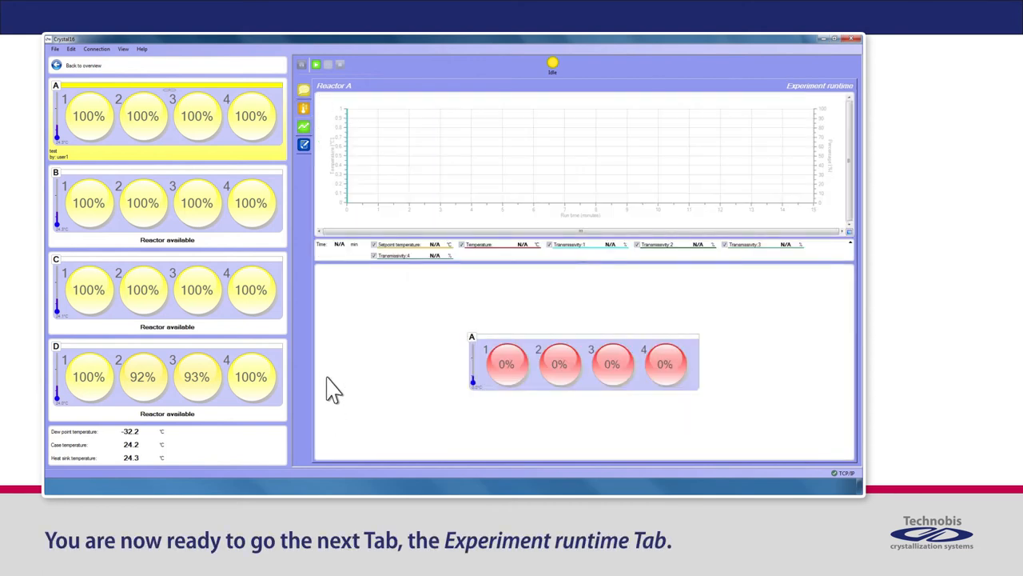
mouse_move(304, 144)
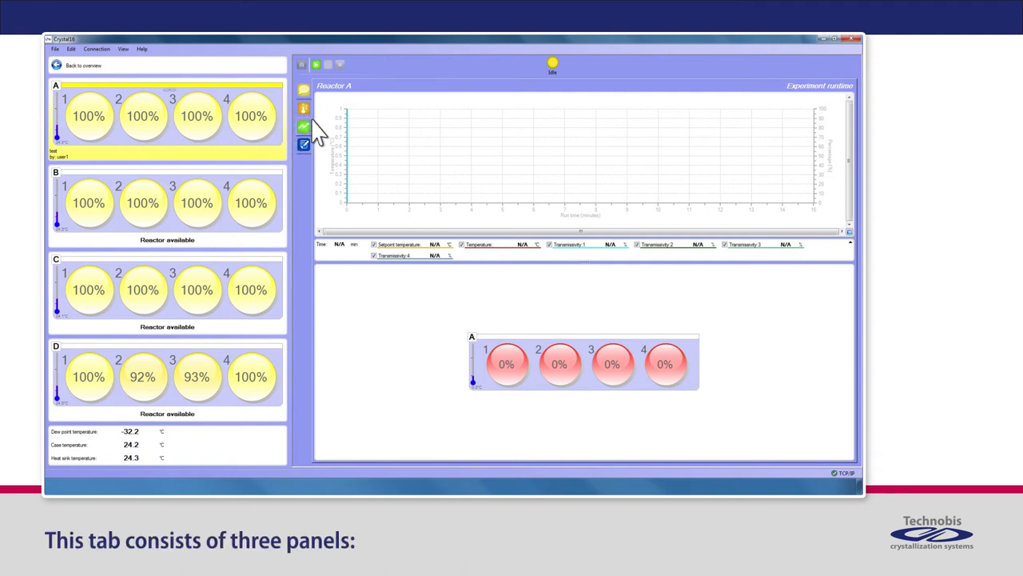
mouse_move(324, 176)
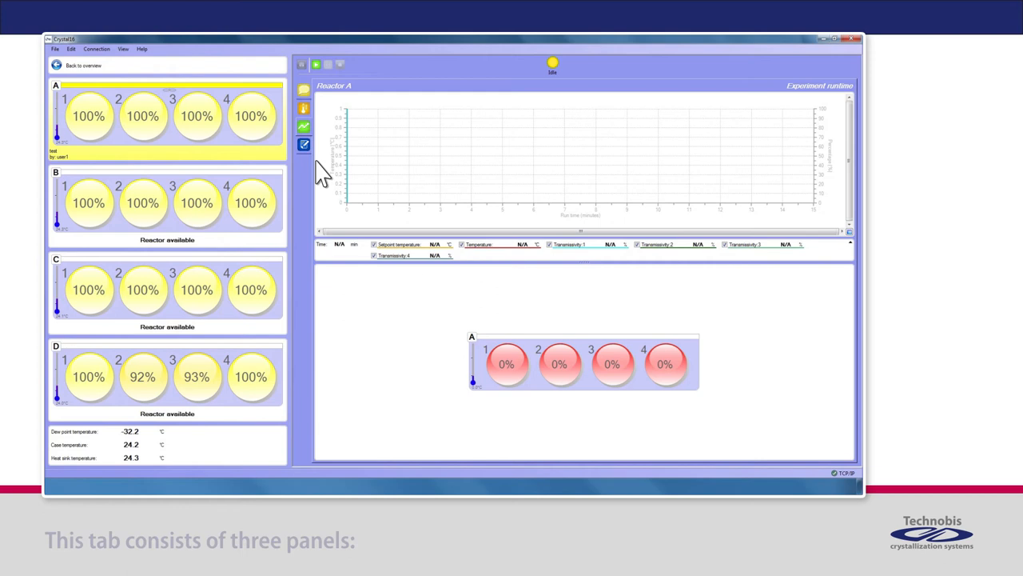
mouse_move(340, 159)
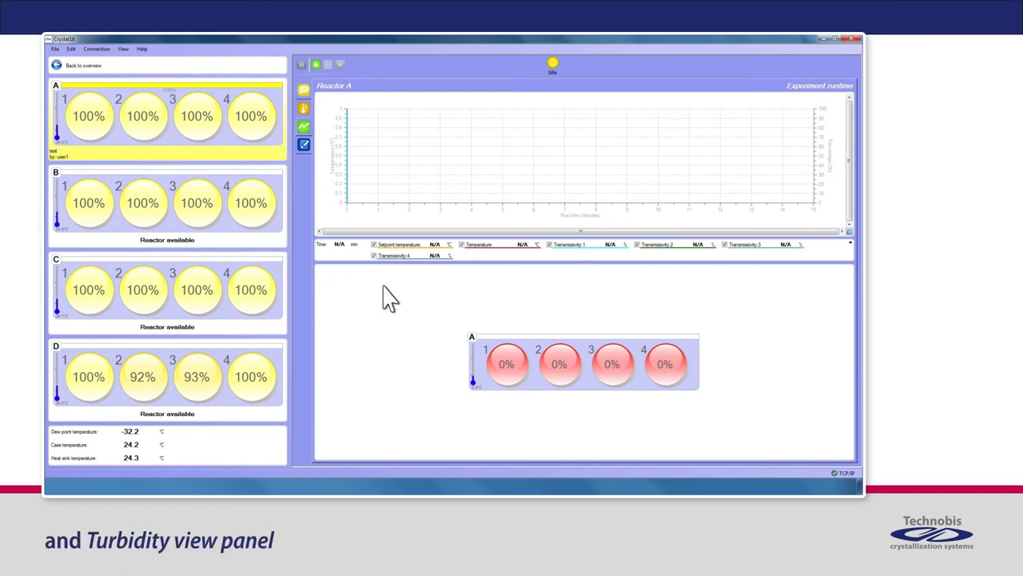
mouse_move(578, 401)
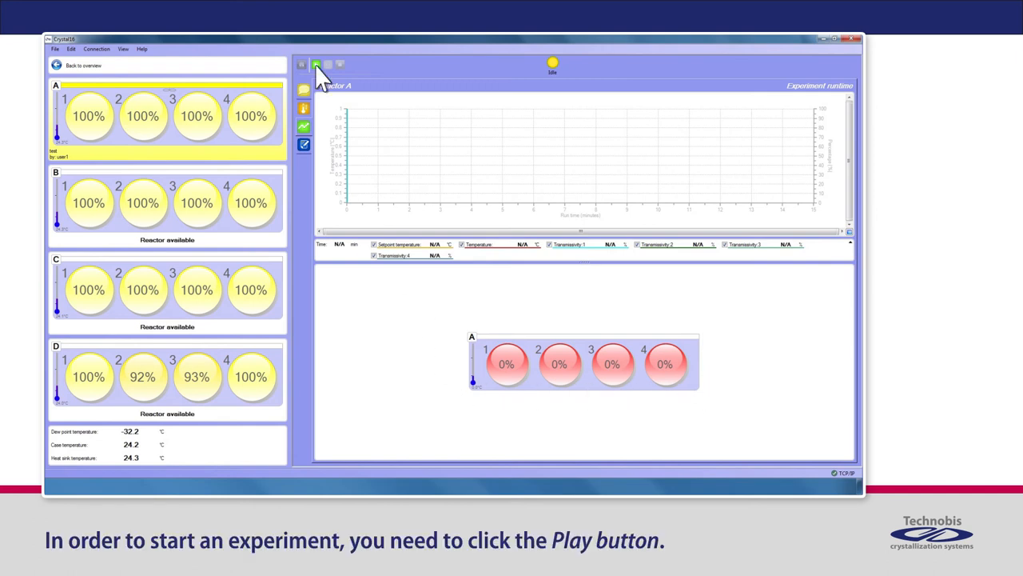
left_click(314, 63)
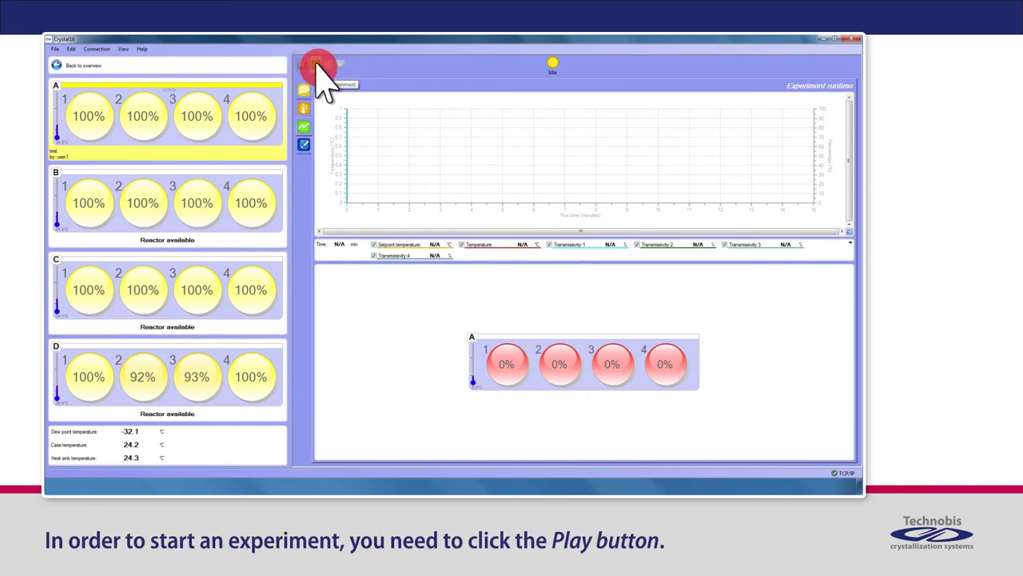
Restart the paused Reactor A experiment, then stop it so it reads Finished.
left_click(318, 67)
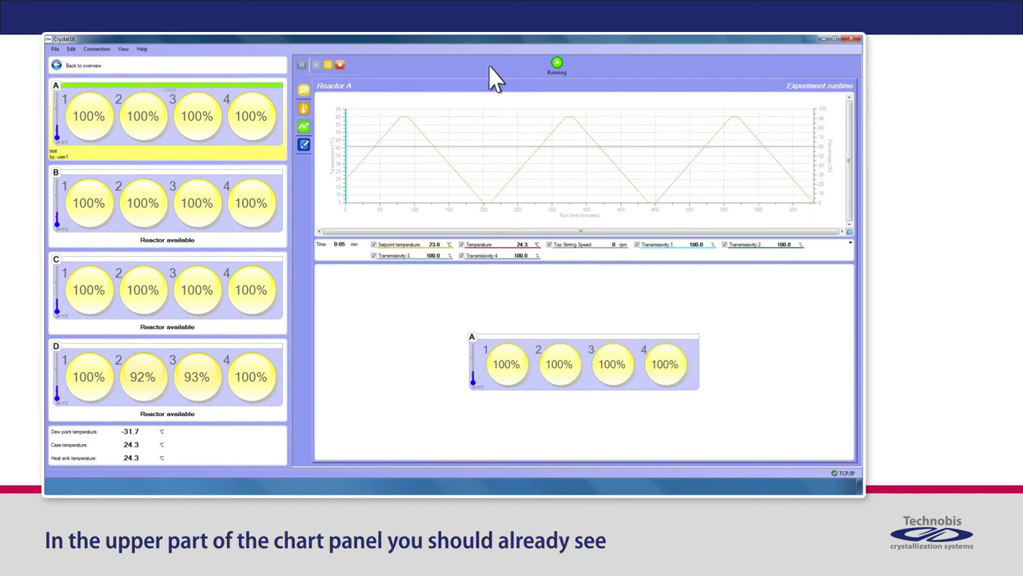
mouse_move(542, 78)
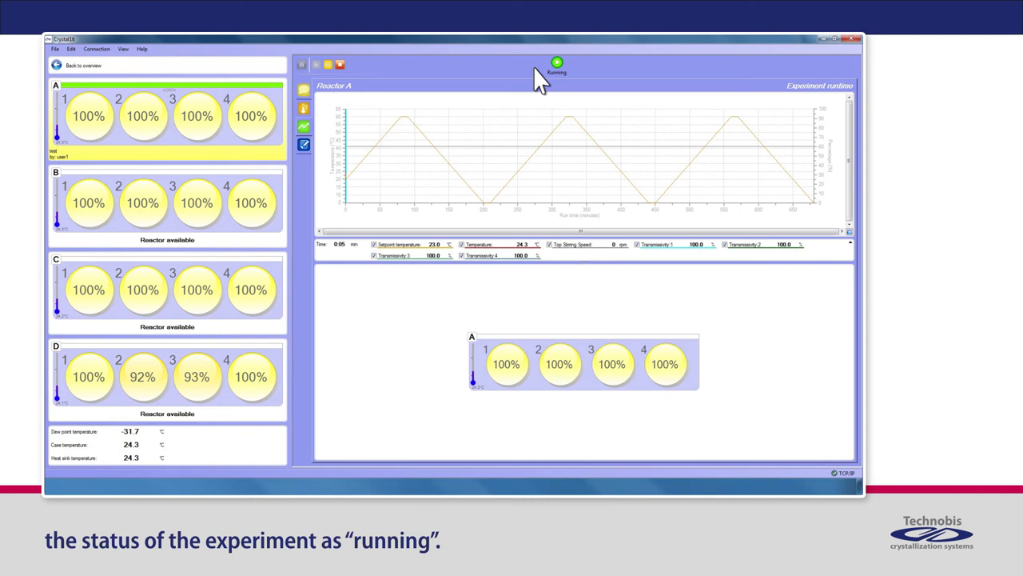
mouse_move(469, 101)
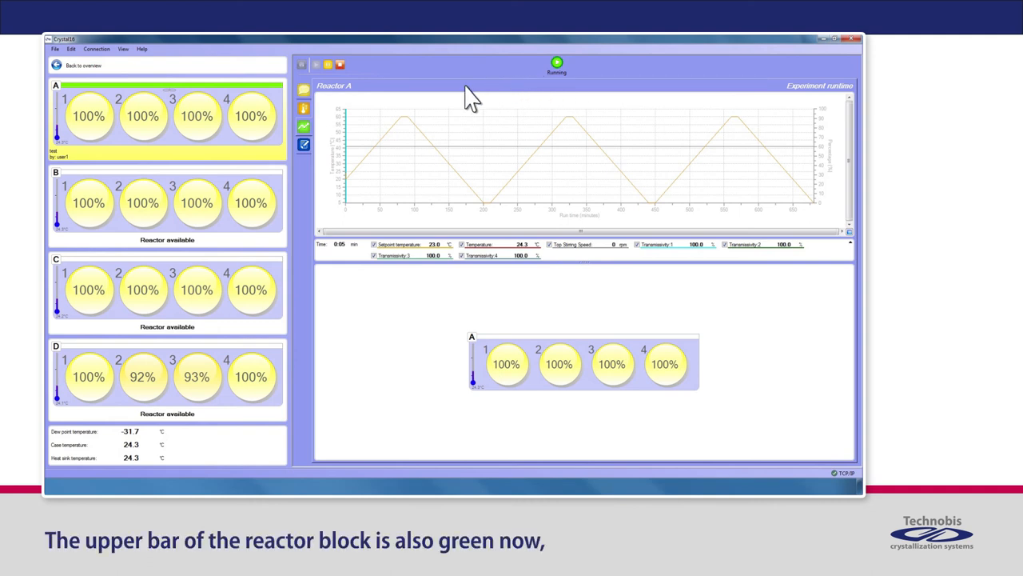
mouse_move(90, 110)
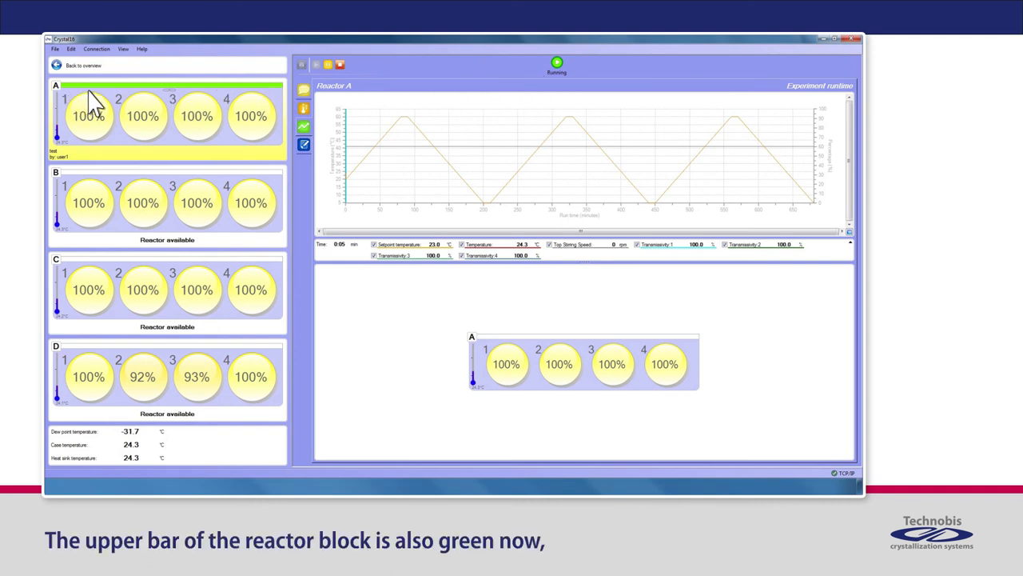
mouse_move(205, 101)
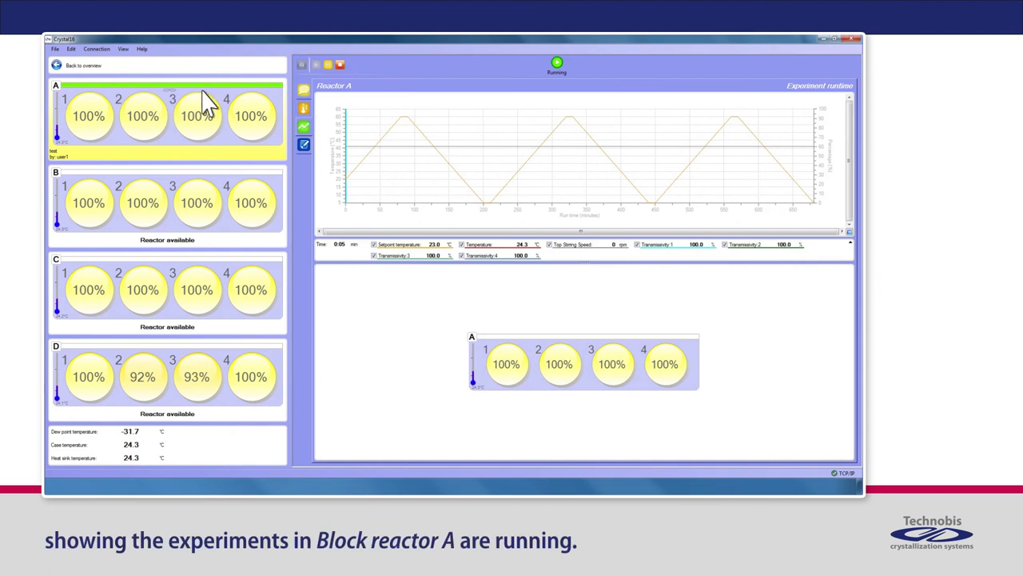
mouse_move(285, 96)
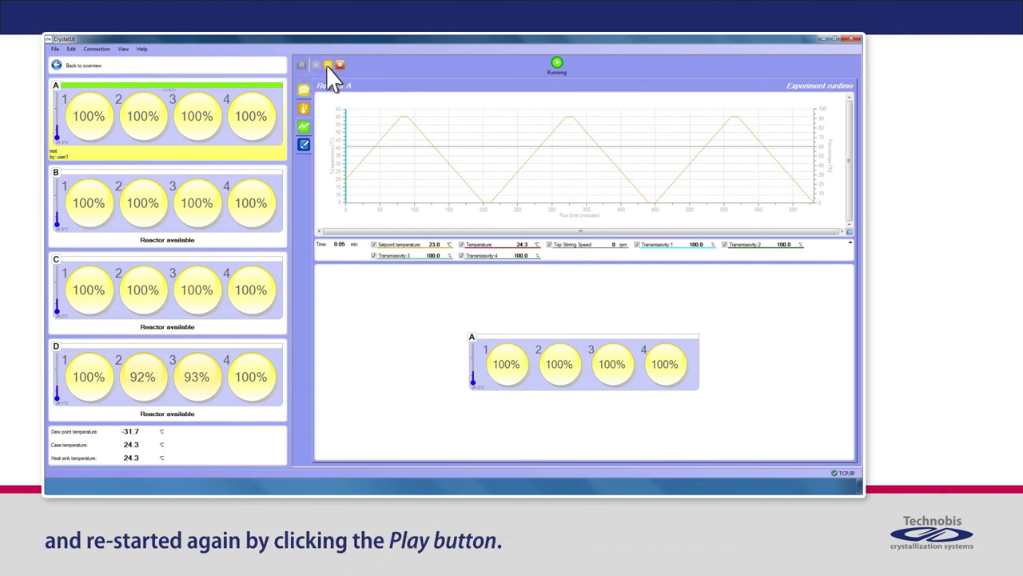
left_click(329, 64)
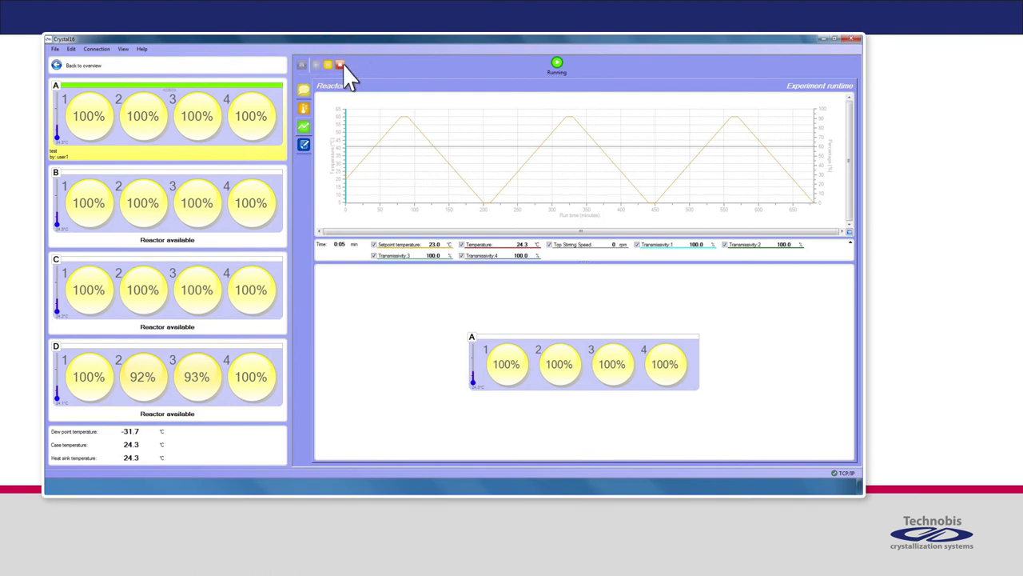
left_click(340, 65)
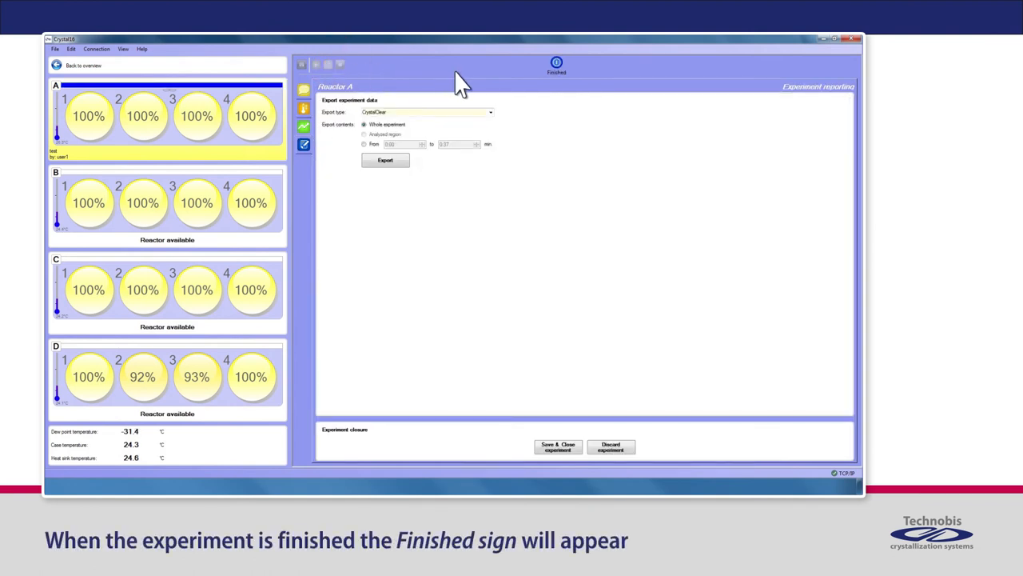
mouse_move(564, 98)
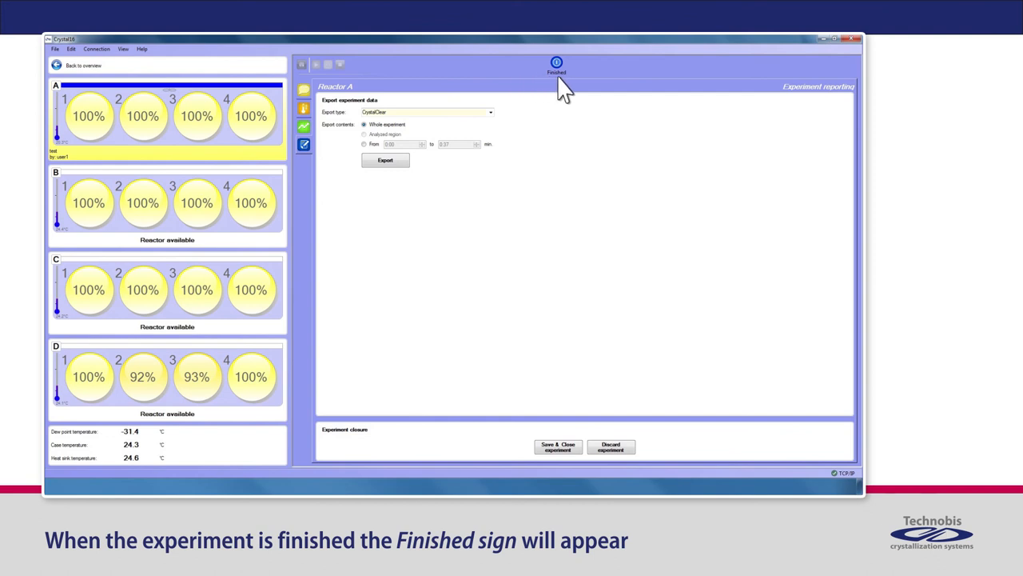
mouse_move(163, 100)
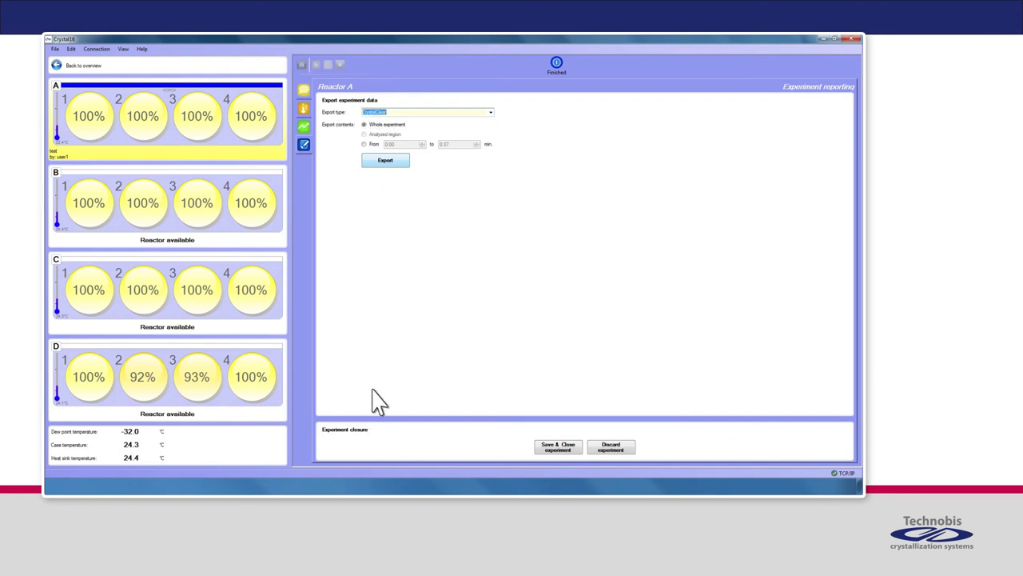
left_click(491, 112)
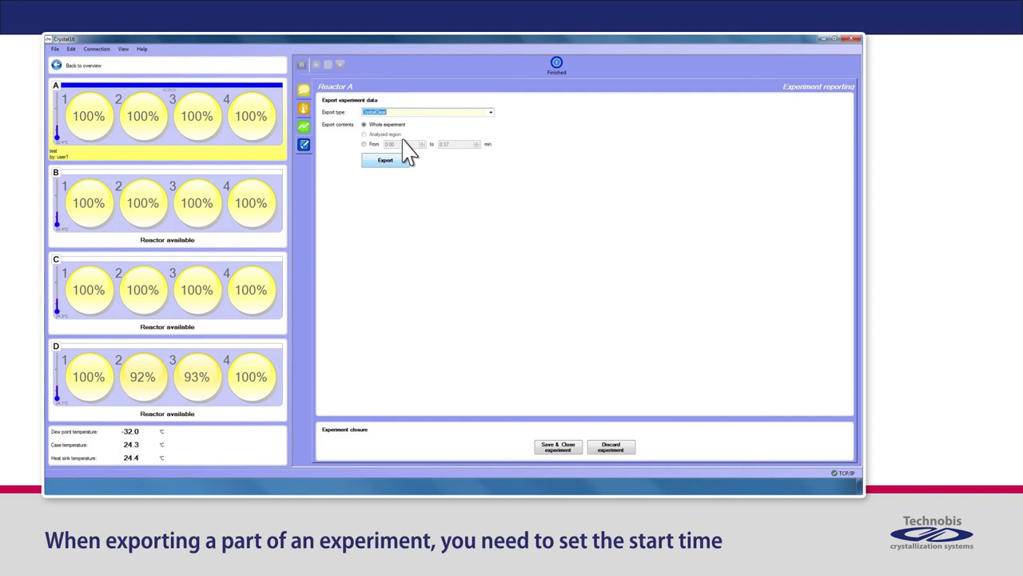
mouse_move(420, 164)
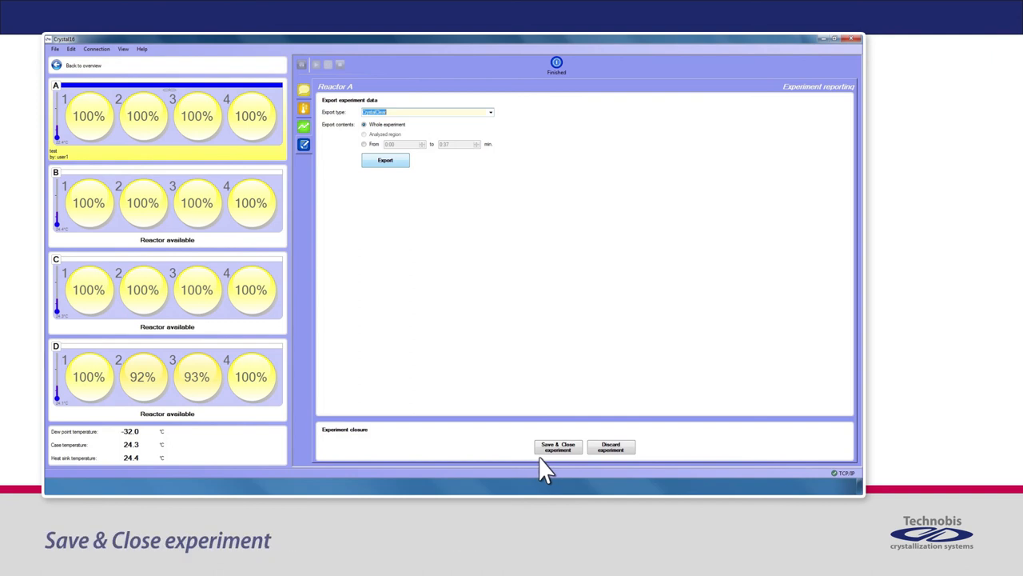
mouse_move(584, 480)
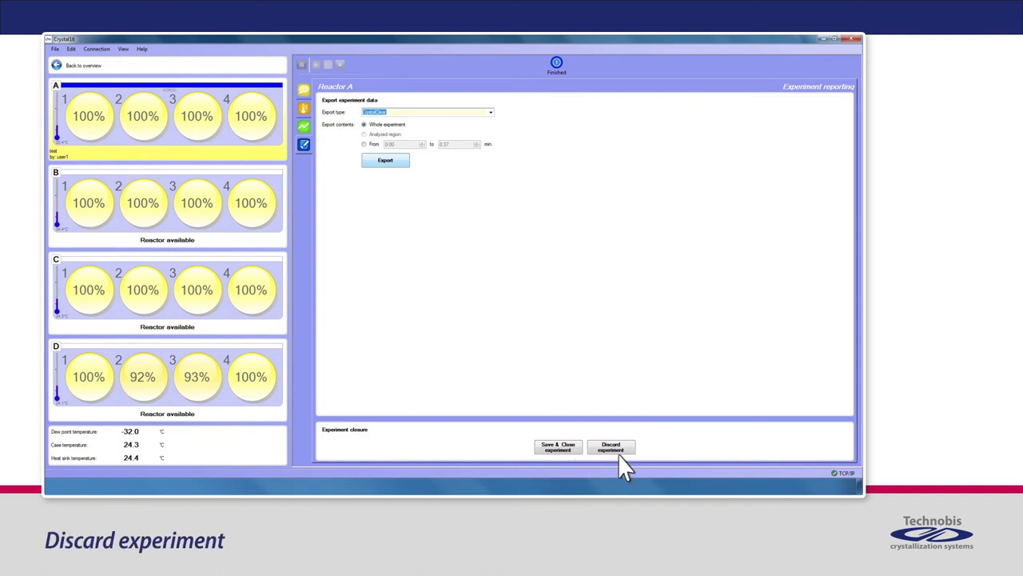
Save and close the finished Reactor A experiment, bringing up the export dialog for 'test'.
left_click(558, 446)
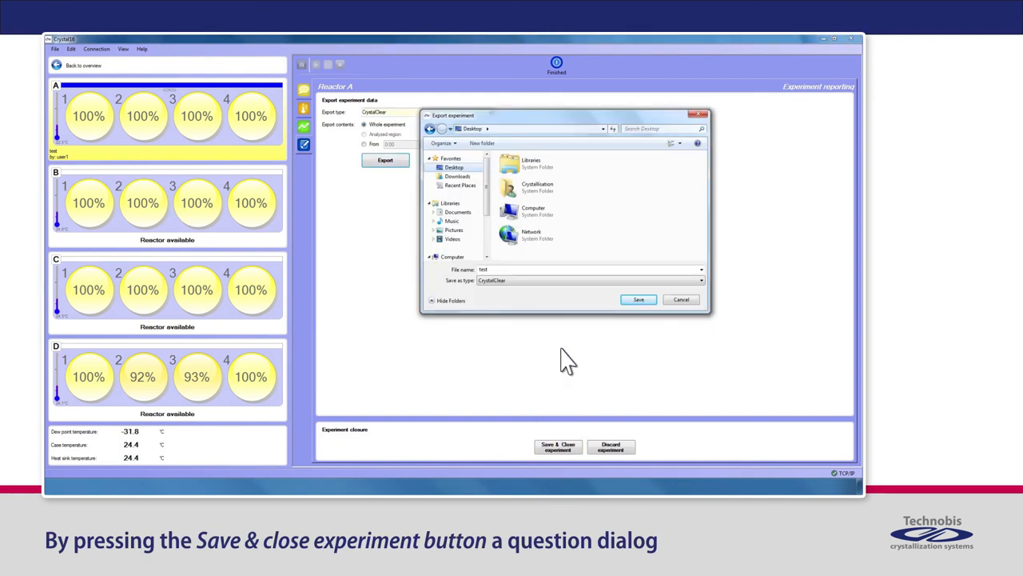
mouse_move(673, 156)
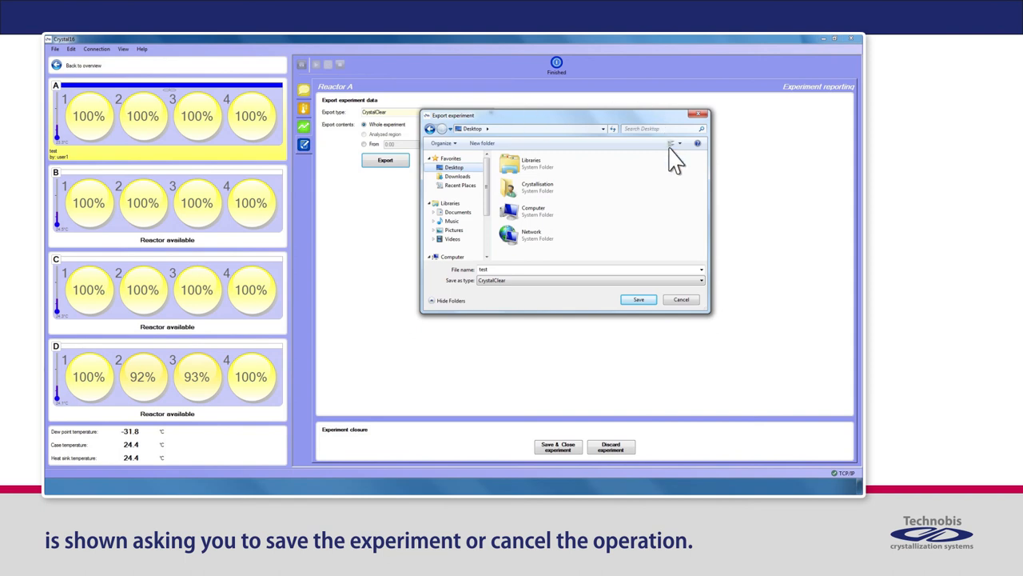
mouse_move(664, 323)
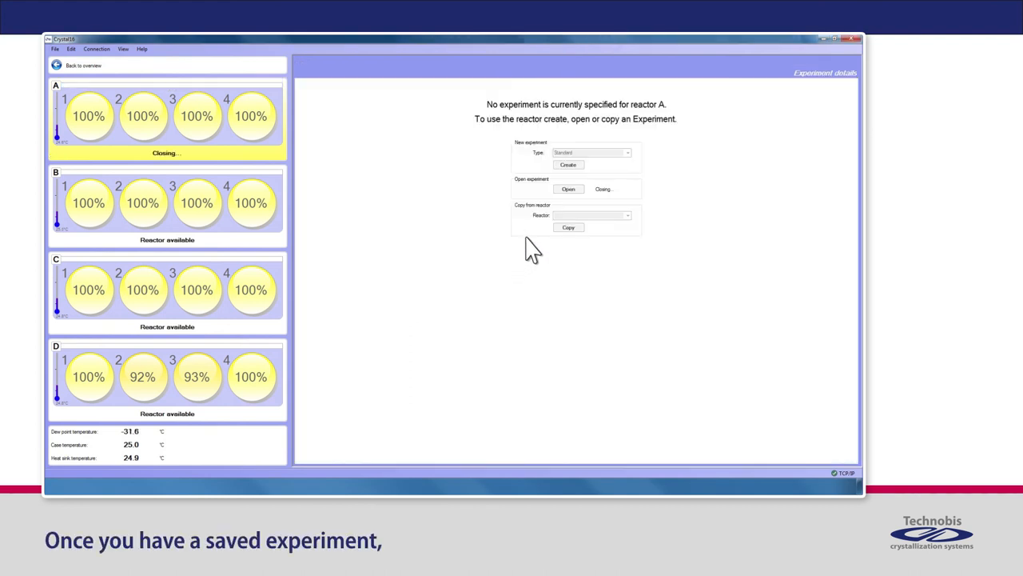
mouse_move(562, 228)
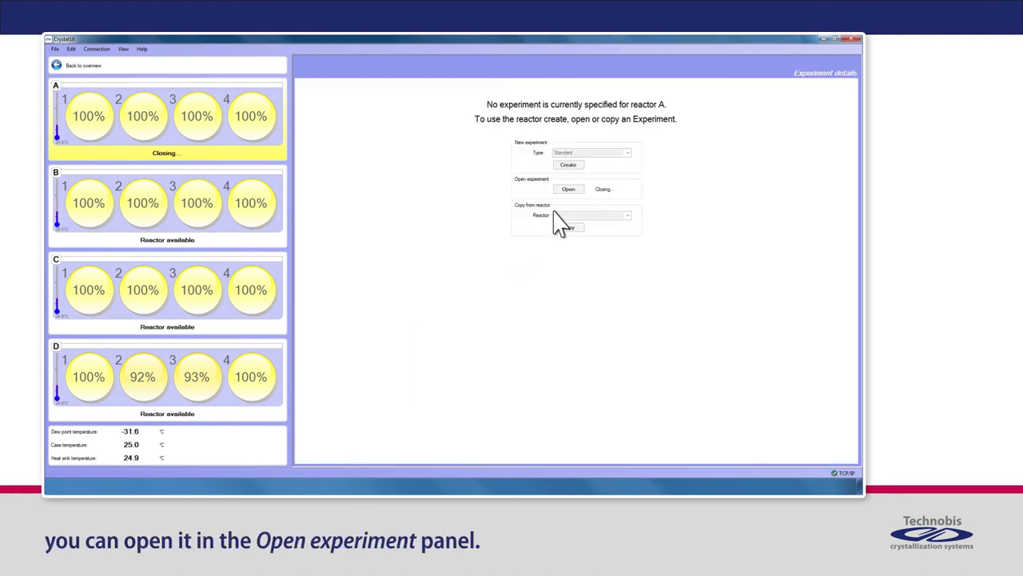
Open the saved 'test' experiment from reactor A's Open experiment panel.
left_click(568, 189)
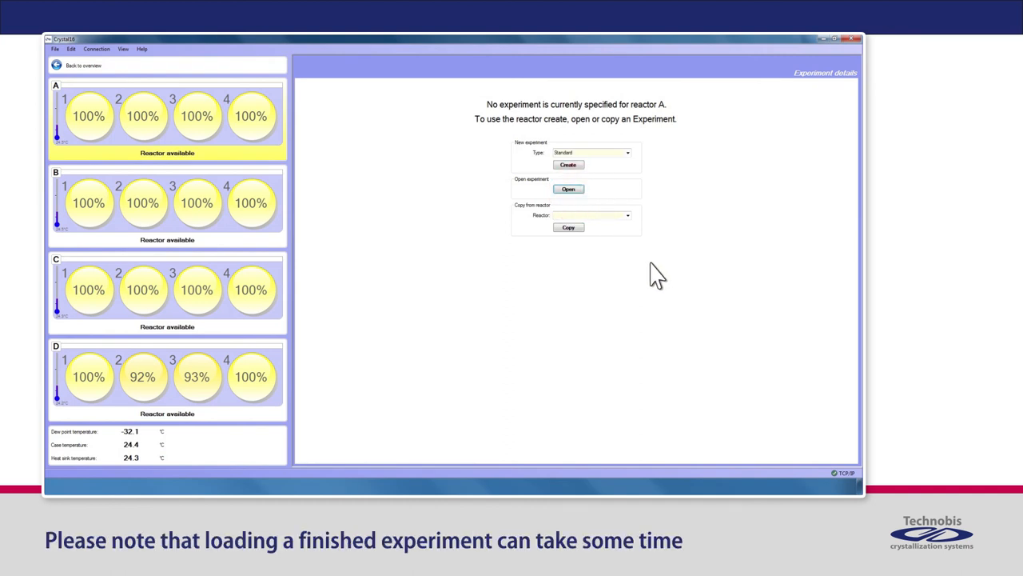
mouse_move(714, 336)
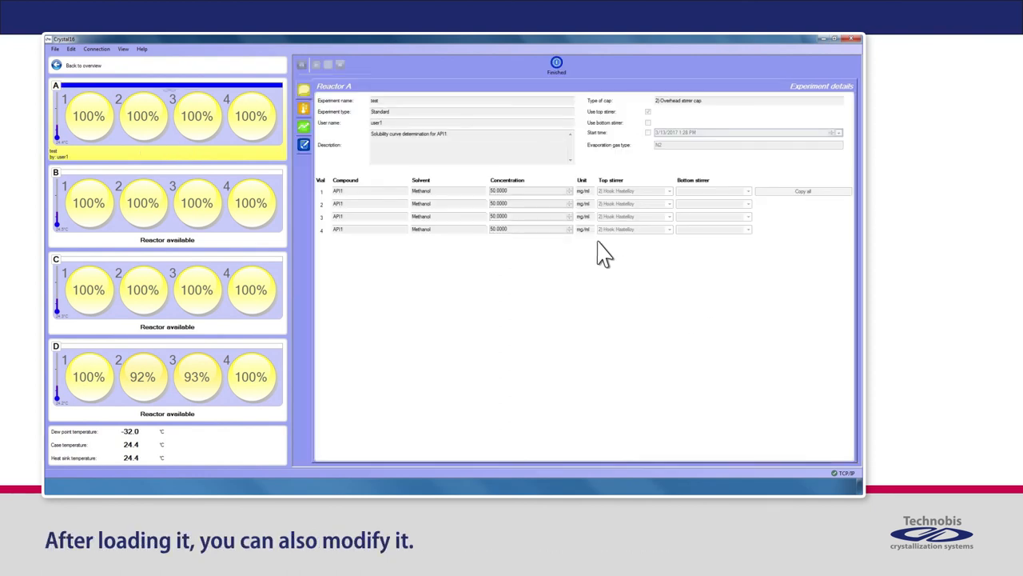
mouse_move(468, 140)
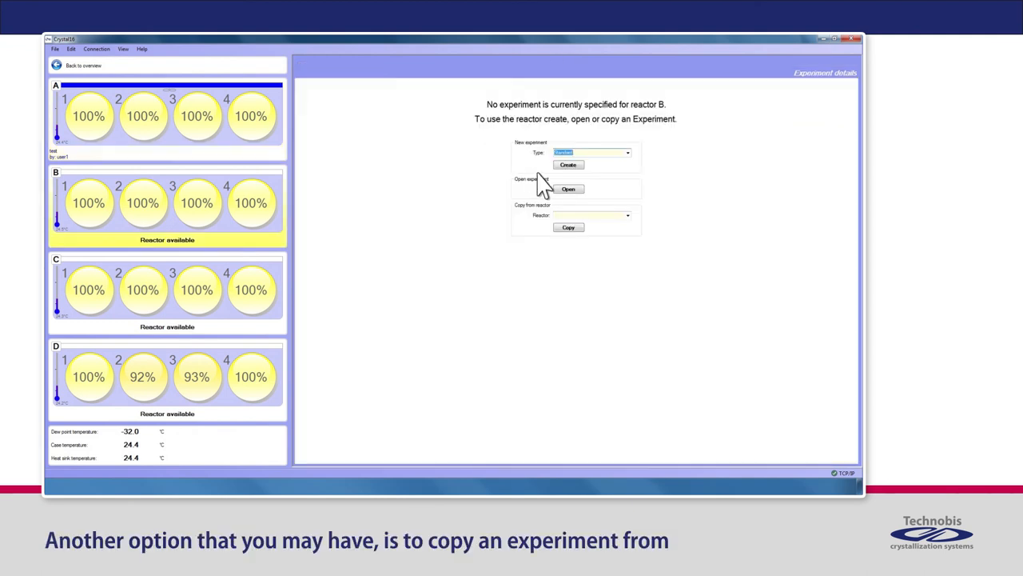
Copy reactor A's 'test' experiment into reactor B as CopyOftest.
left_click(627, 215)
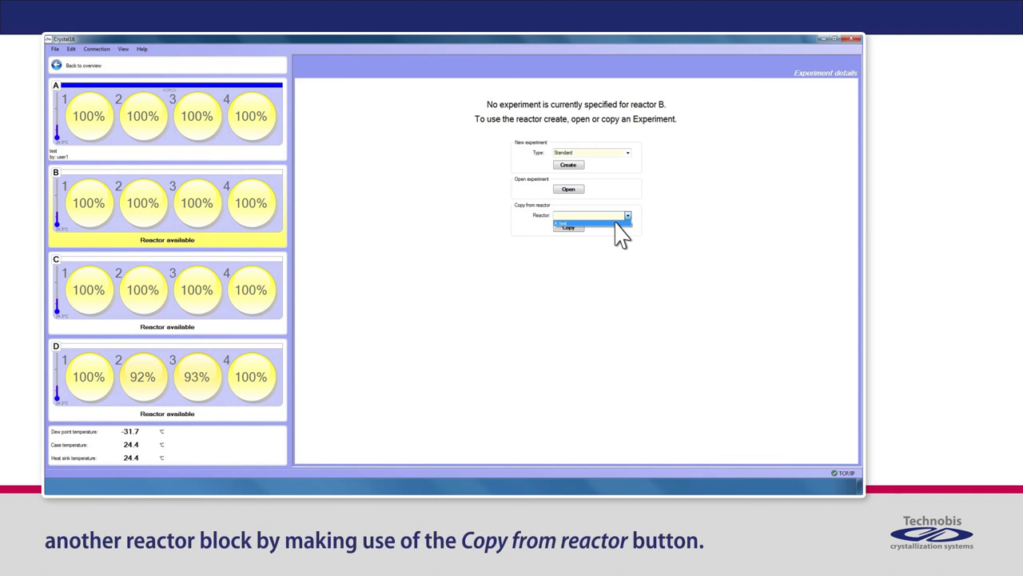
mouse_move(594, 234)
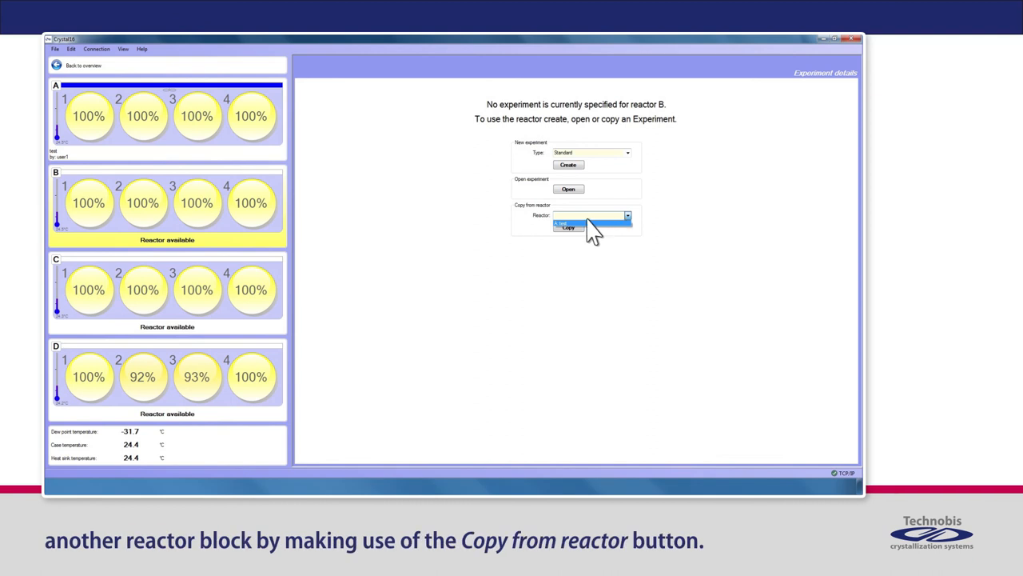
left_click(571, 228)
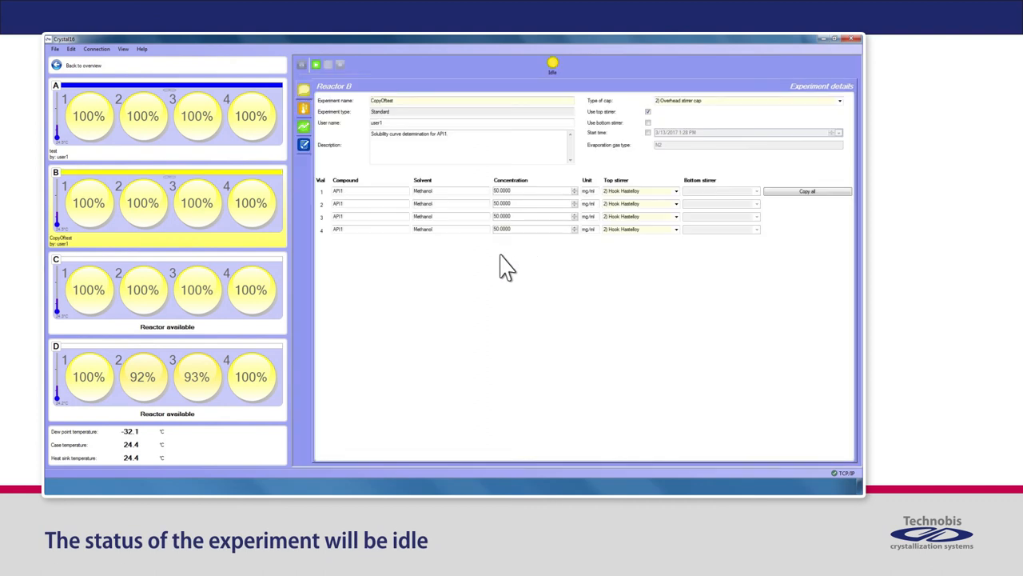
mouse_move(388, 200)
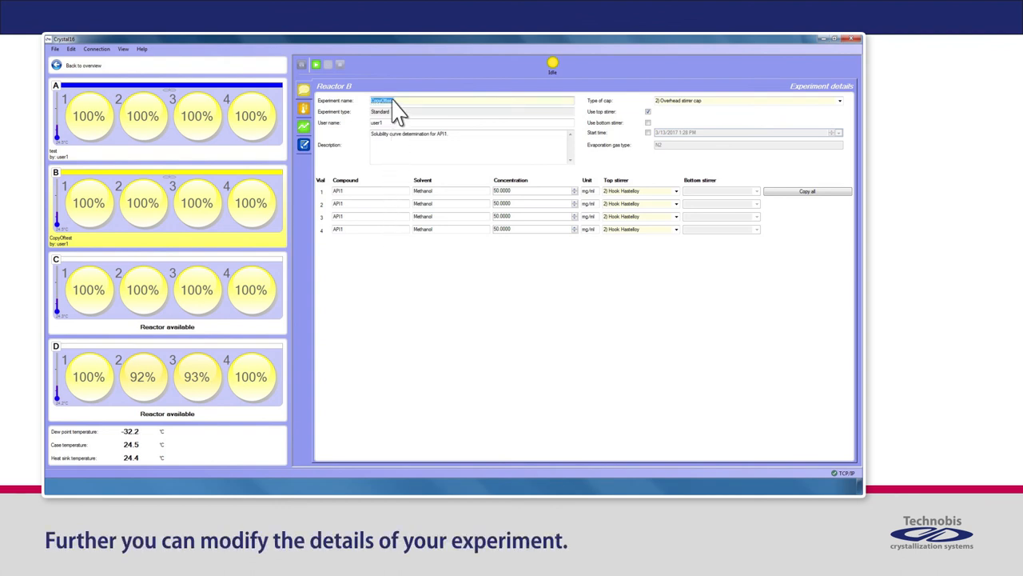
mouse_move(428, 143)
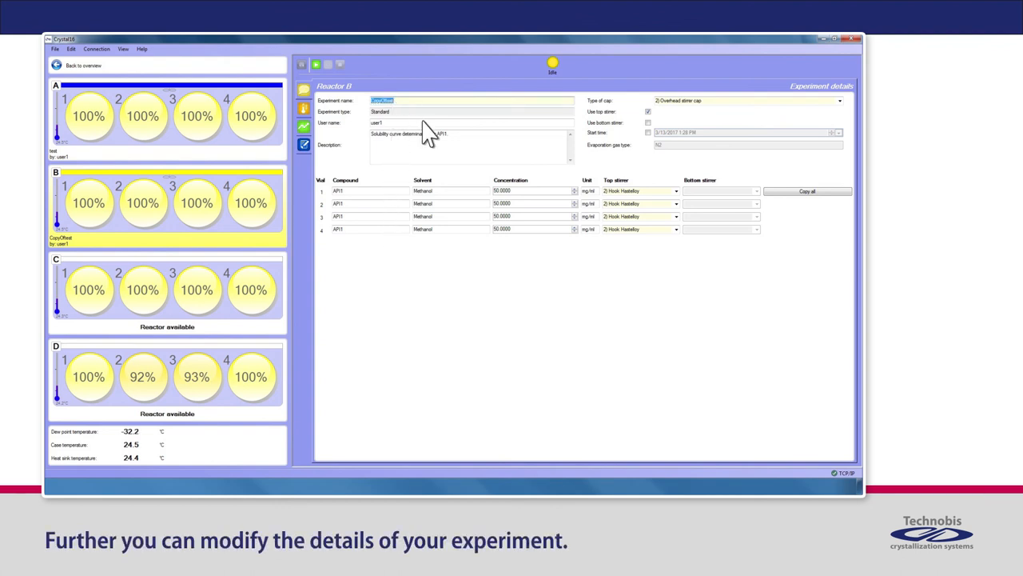